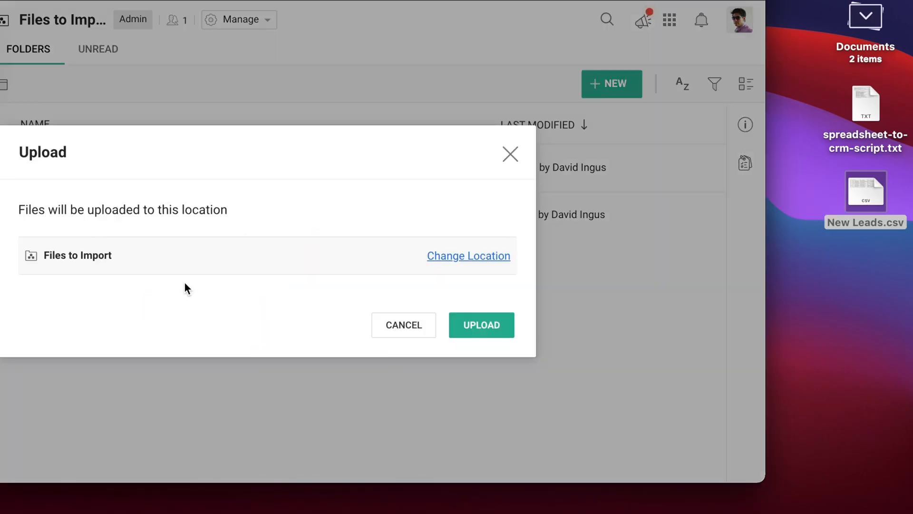
Cancel the WorkDrive upload and return to the Files to Import team folder.
{"action": "left_click", "coordinate": [481, 324]}
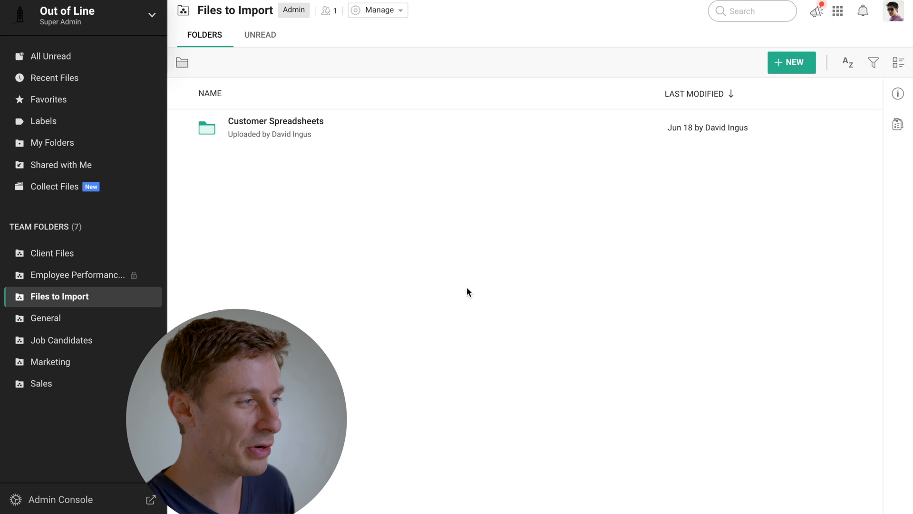
{"action": "mouse_move", "coordinate": [401, 222]}
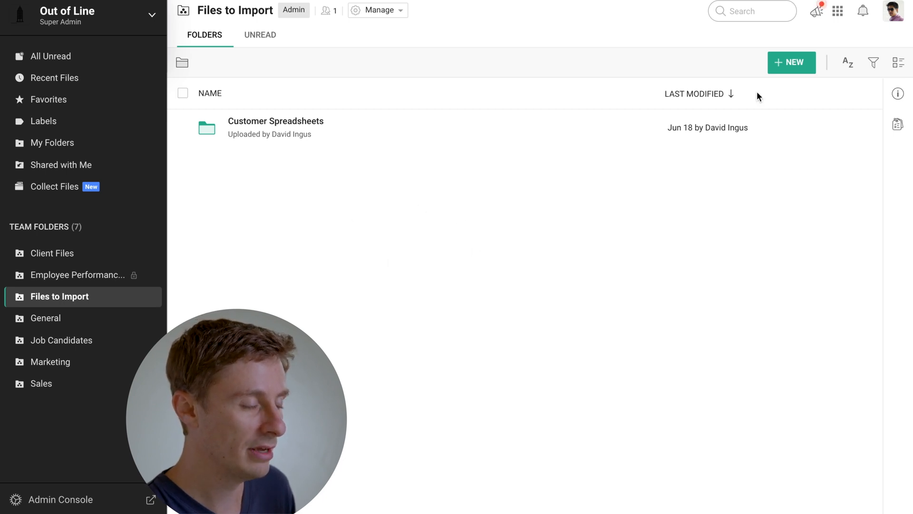
{"action": "mouse_move", "coordinate": [351, 309]}
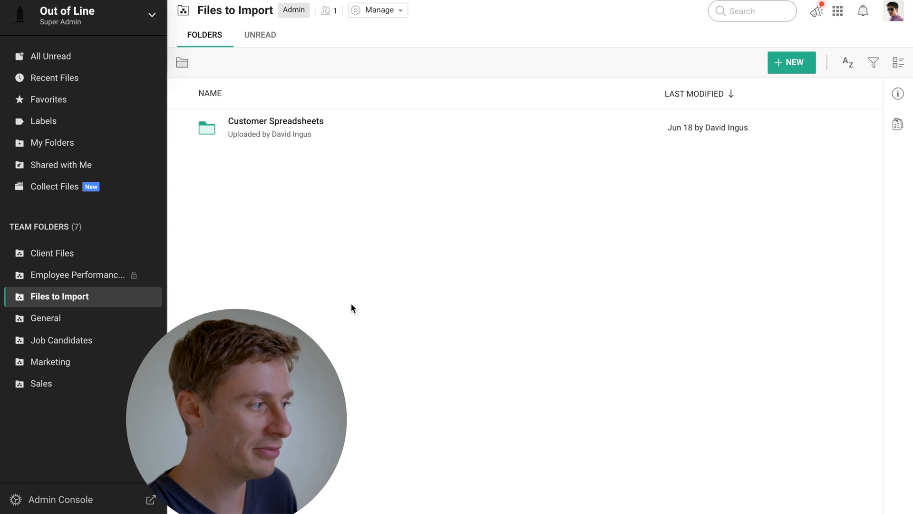
{"action": "mouse_move", "coordinate": [247, 262]}
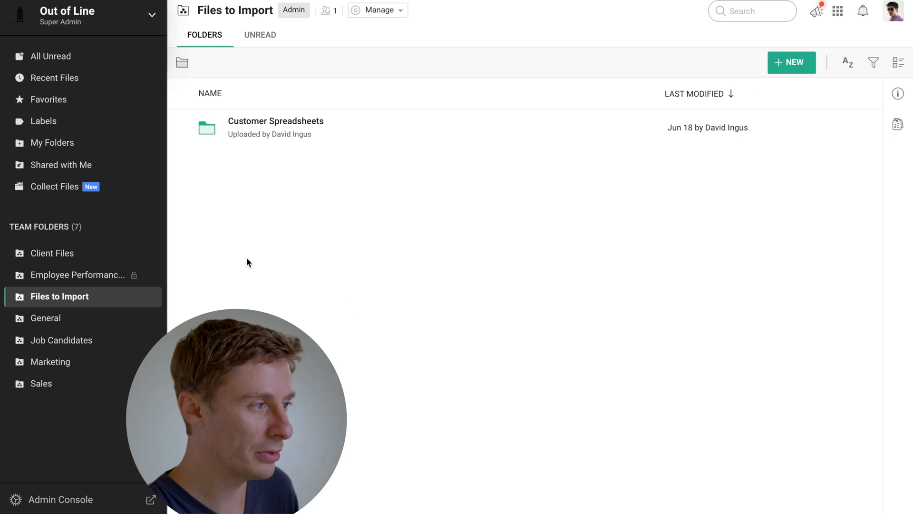
{"action": "mouse_move", "coordinate": [236, 259]}
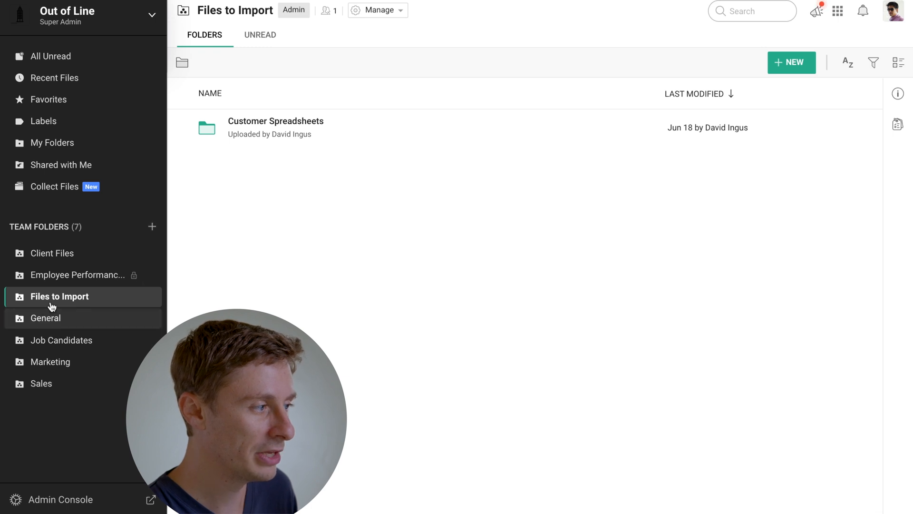
{"action": "mouse_move", "coordinate": [311, 124]}
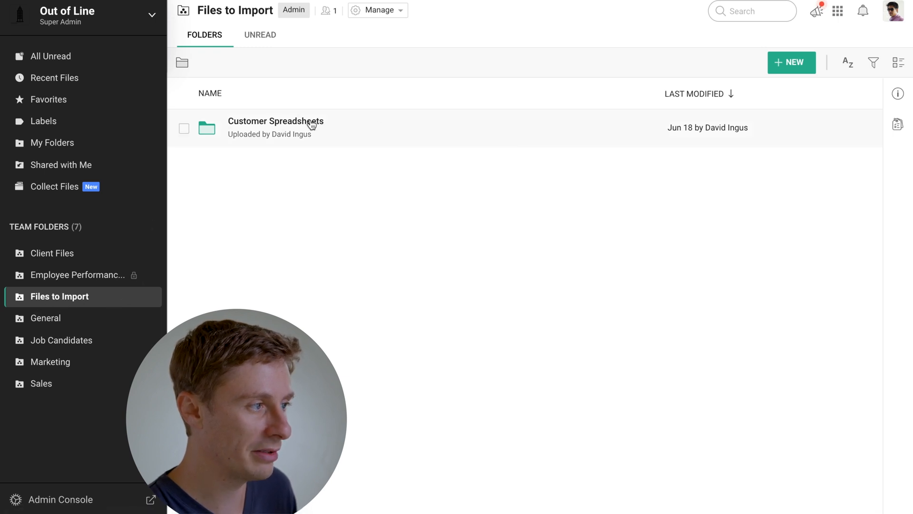
Create a folder named 'Spreadsheets' inside Files to Import.
{"action": "left_click", "coordinate": [790, 62]}
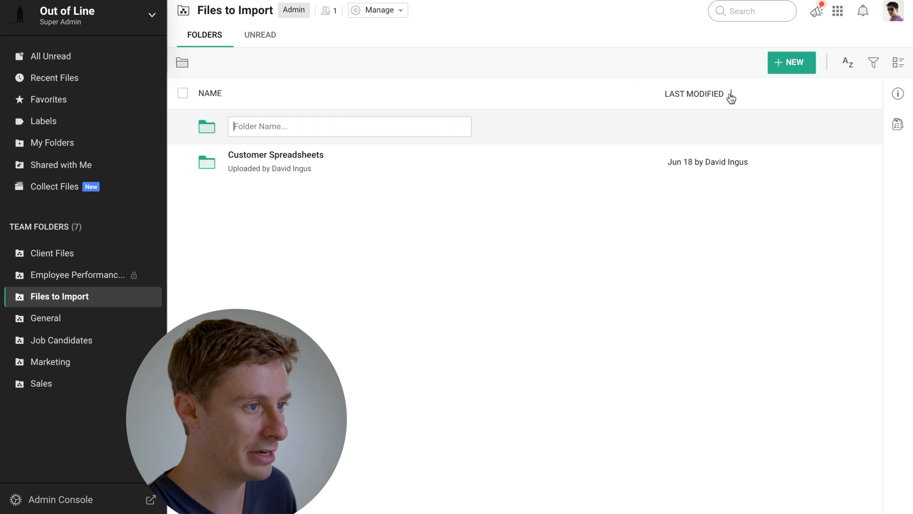
{"action": "type", "text": "Sp"}
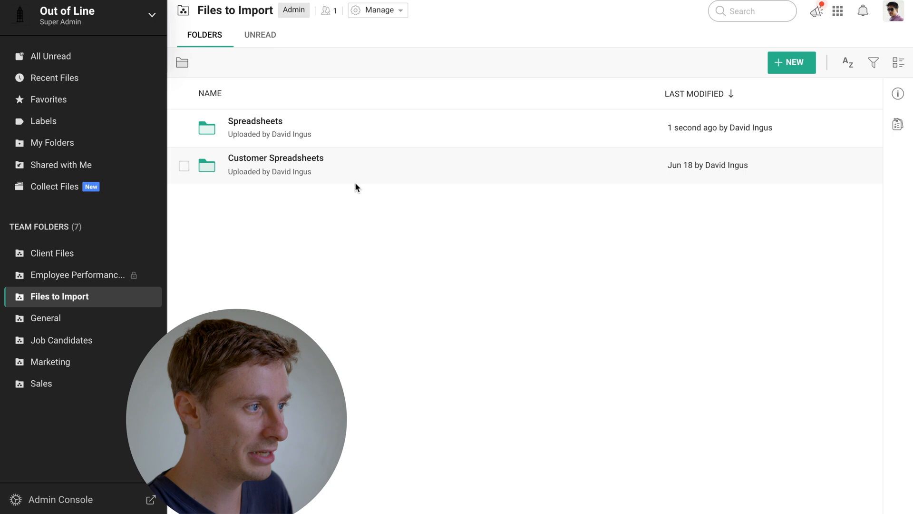
{"action": "mouse_move", "coordinate": [324, 115]}
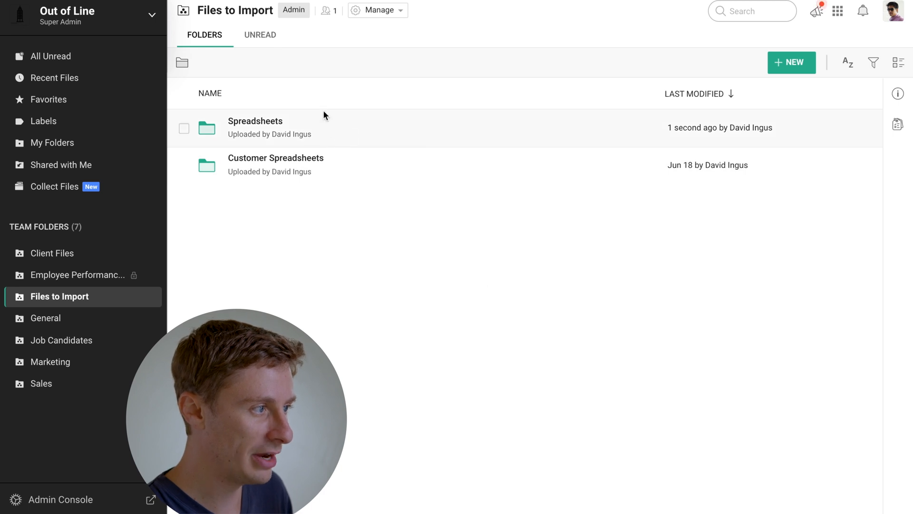
{"action": "mouse_move", "coordinate": [274, 120]}
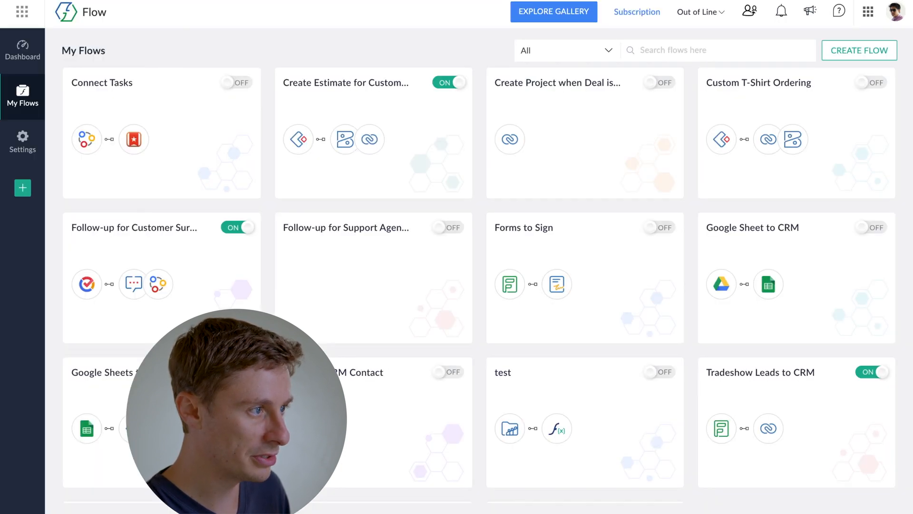
{"action": "mouse_move", "coordinate": [809, 76]}
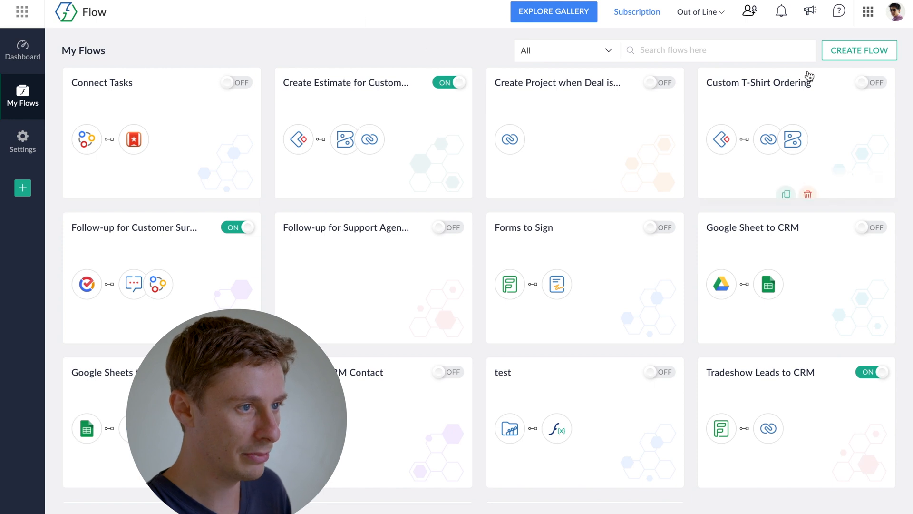
Create a new flow with the name 'Import Spreadsheets'.
{"action": "left_click", "coordinate": [858, 50]}
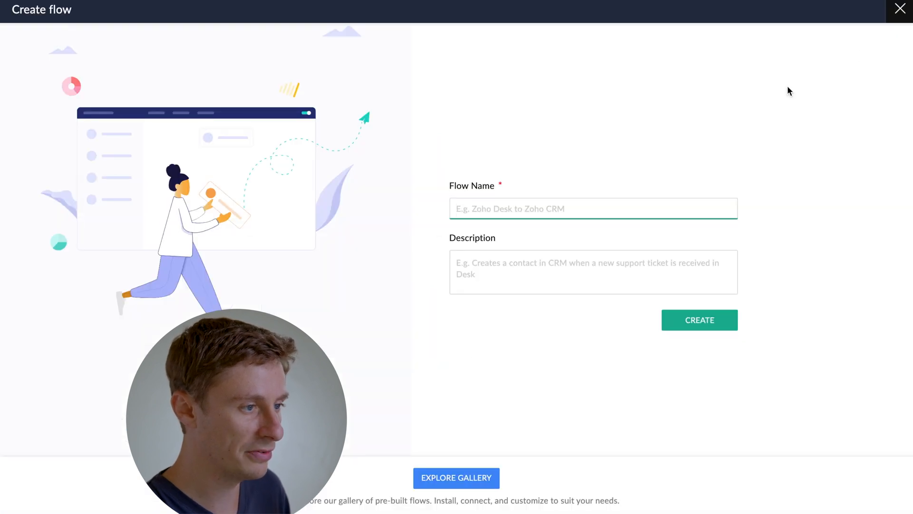
{"action": "type", "text": "Impoir"}
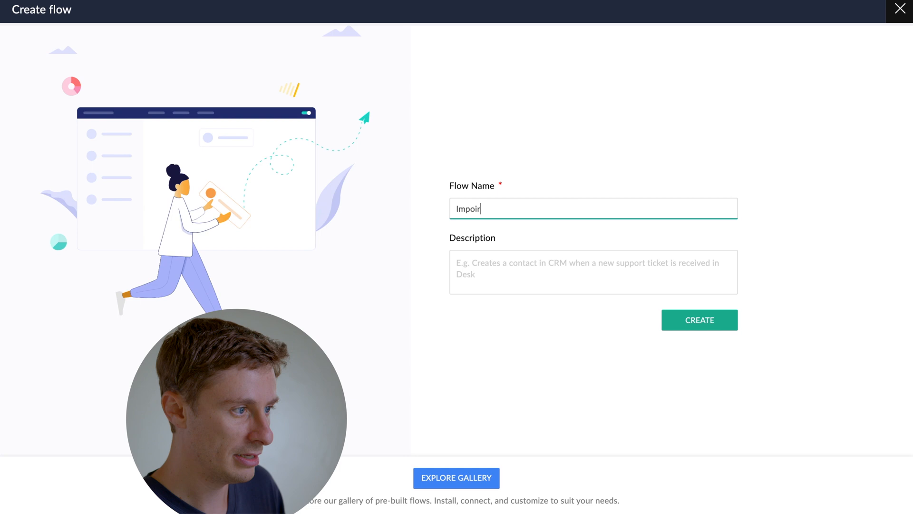
{"action": "type", "text": "Import Spreadshe"}
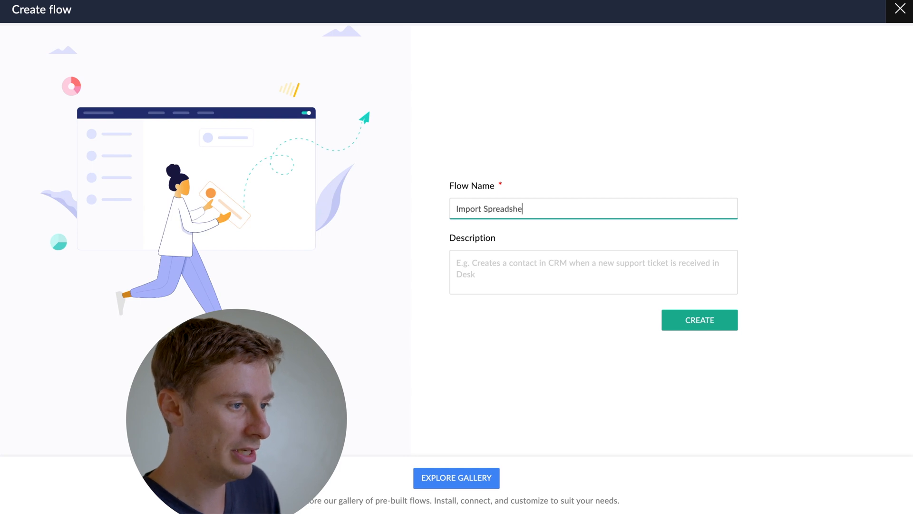
{"action": "left_click", "coordinate": [698, 320]}
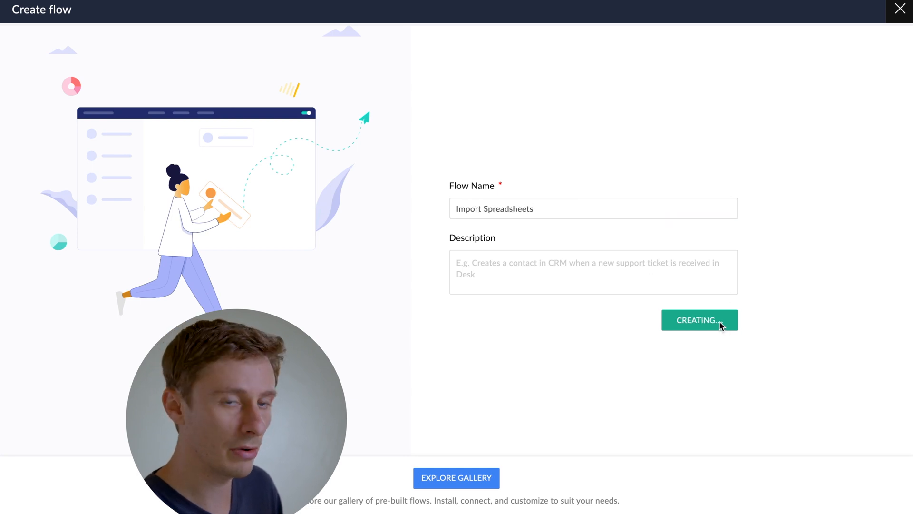
{"action": "left_click", "coordinate": [700, 320]}
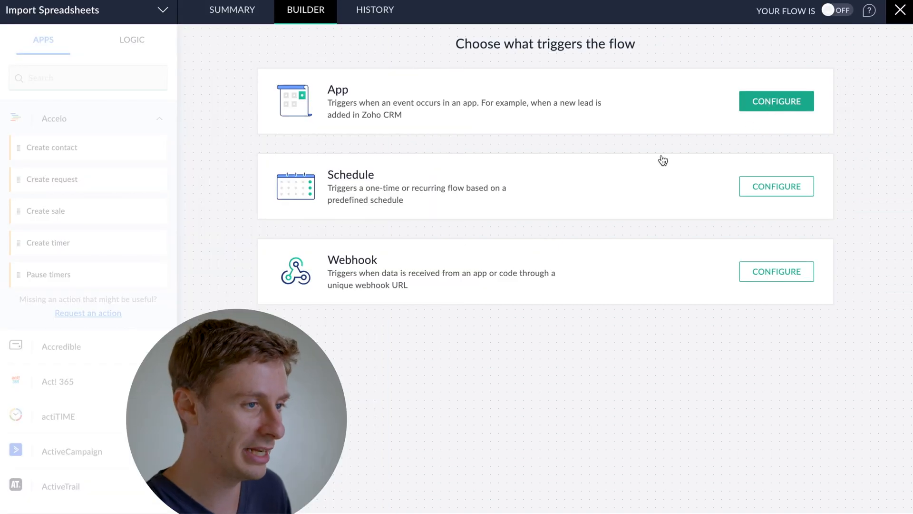
Configure the app trigger as Zoho WorkDrive and browse its trigger events.
{"action": "left_click", "coordinate": [776, 100]}
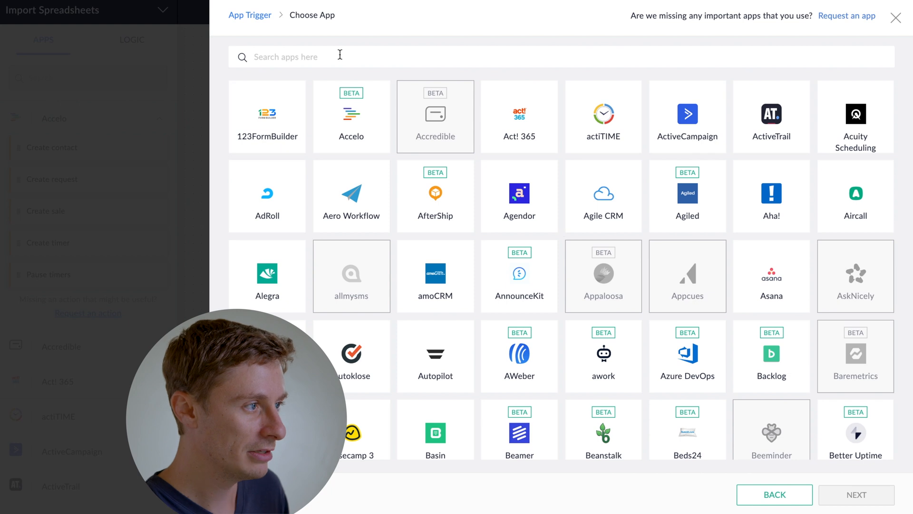
{"action": "type", "text": "workdrive"}
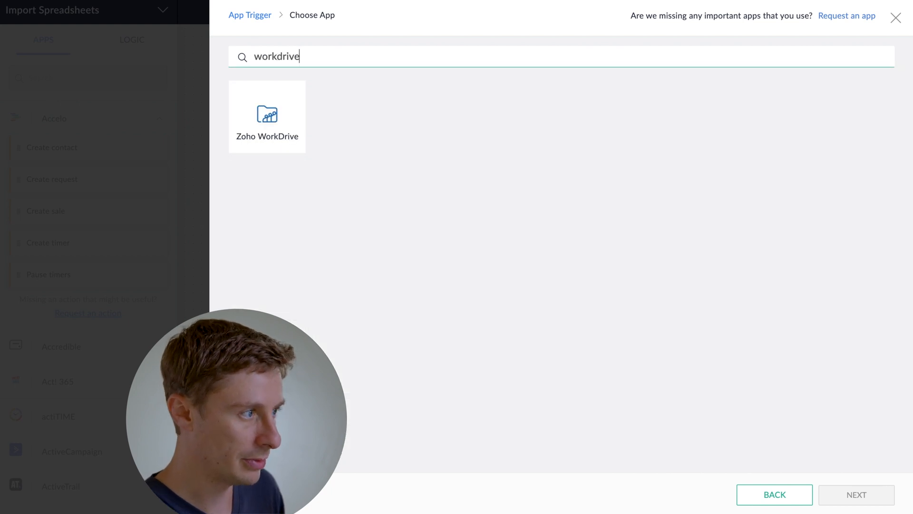
{"action": "left_click", "coordinate": [267, 116]}
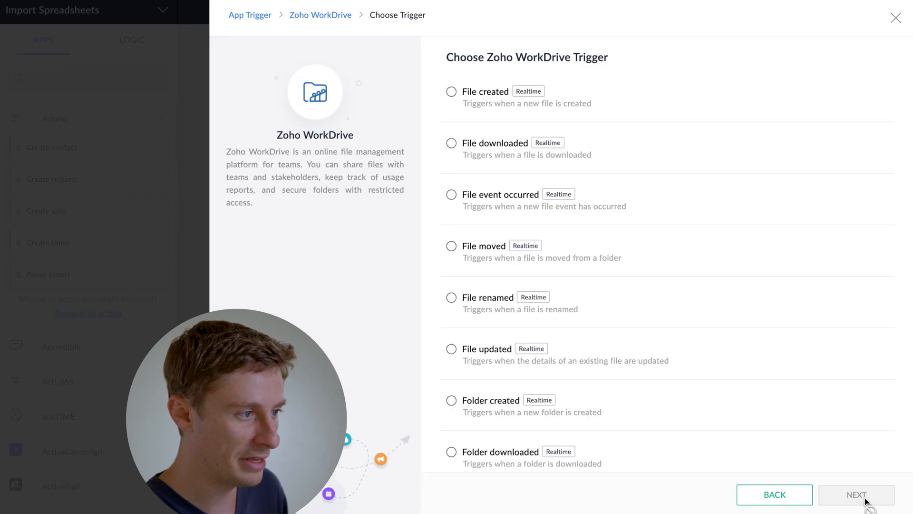
{"action": "scroll", "scroll_direction": "down", "scroll_amount": 3}
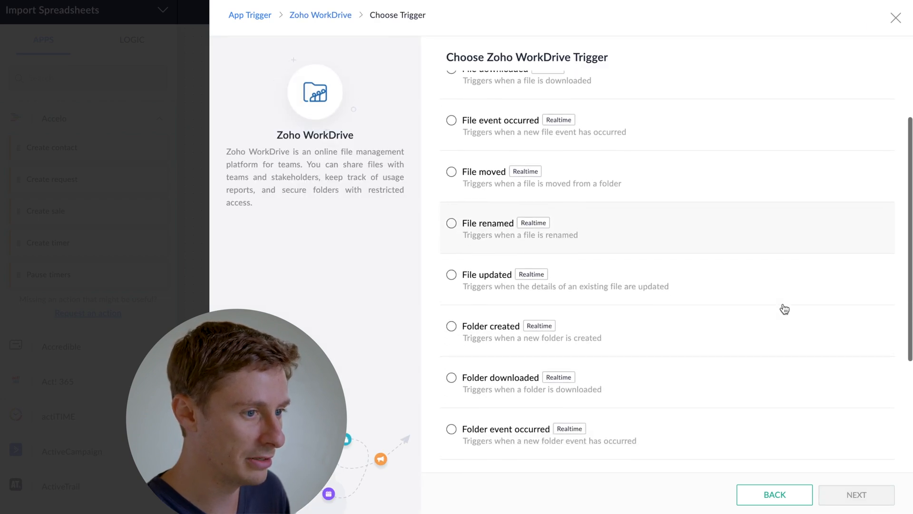
{"action": "scroll", "scroll_direction": "up", "scroll_amount": 3}
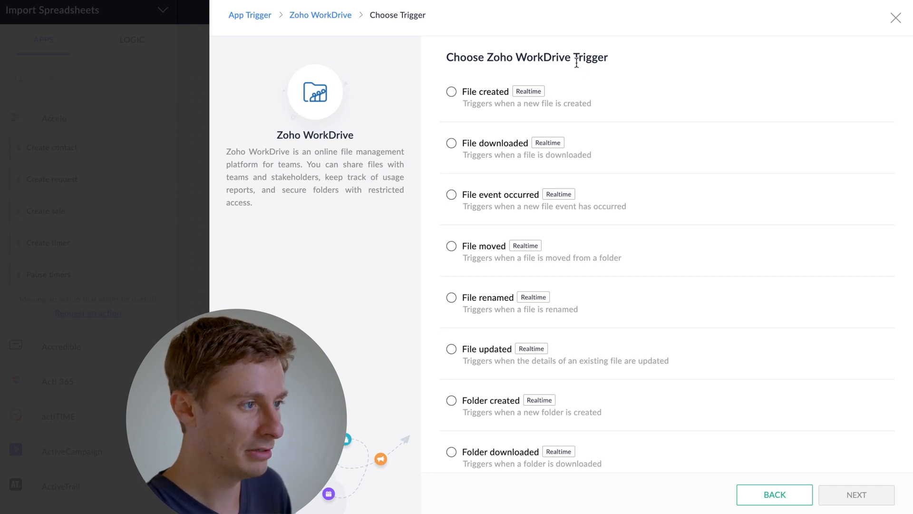
Set a File created trigger for team Out of Line, Files to Import, folder Spreadsheets.
{"action": "left_click", "coordinate": [451, 91]}
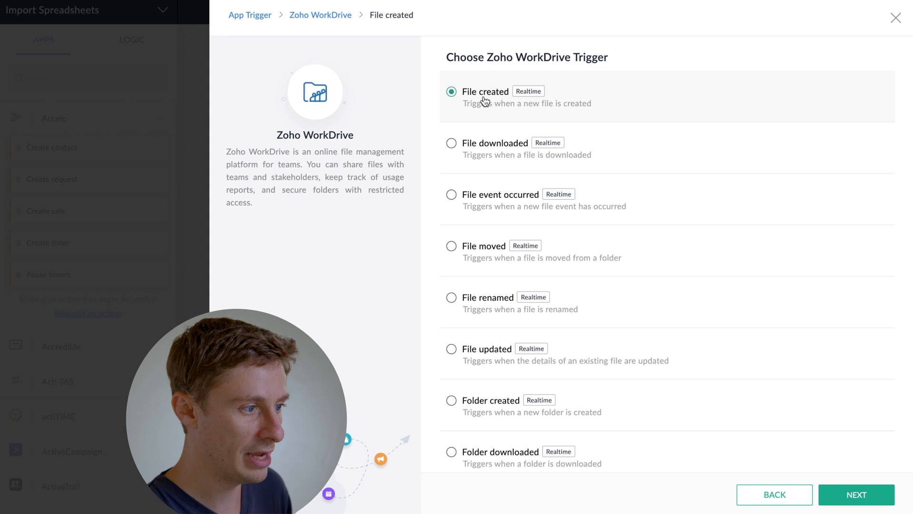
{"action": "mouse_move", "coordinate": [841, 472]}
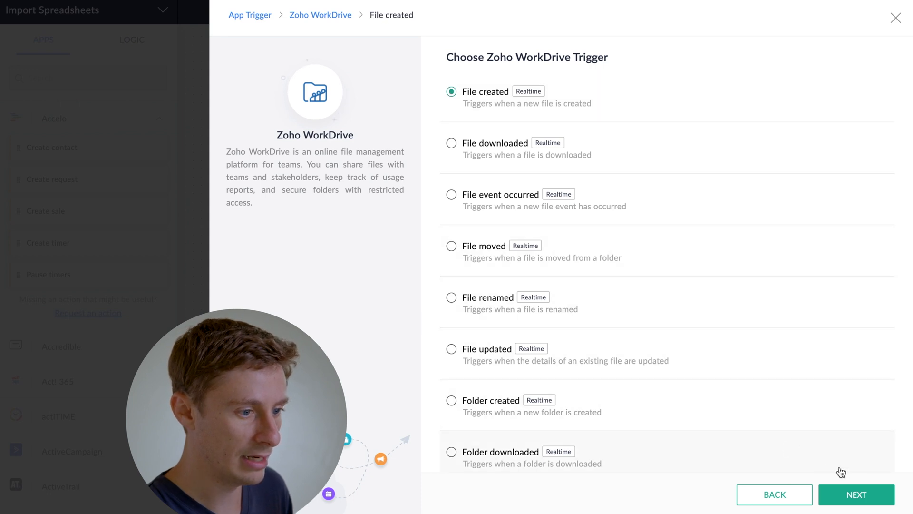
{"action": "left_click", "coordinate": [855, 495]}
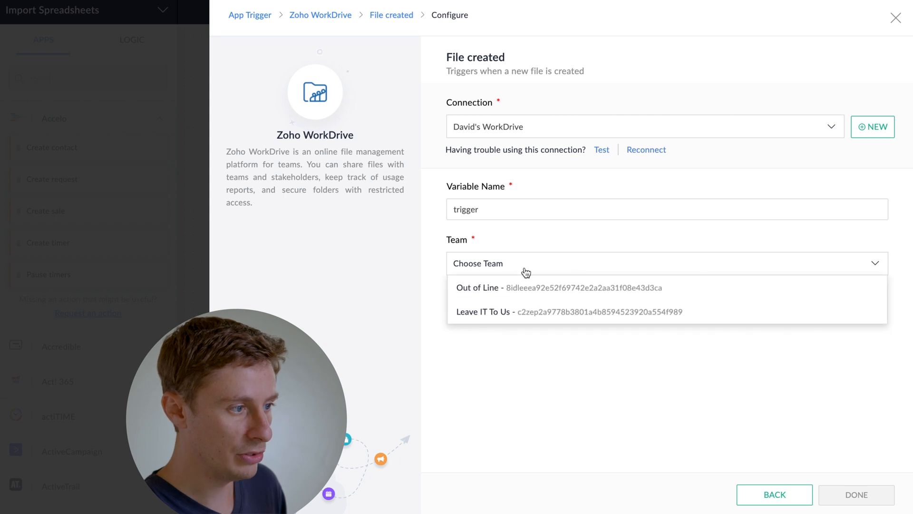
{"action": "left_click", "coordinate": [476, 287]}
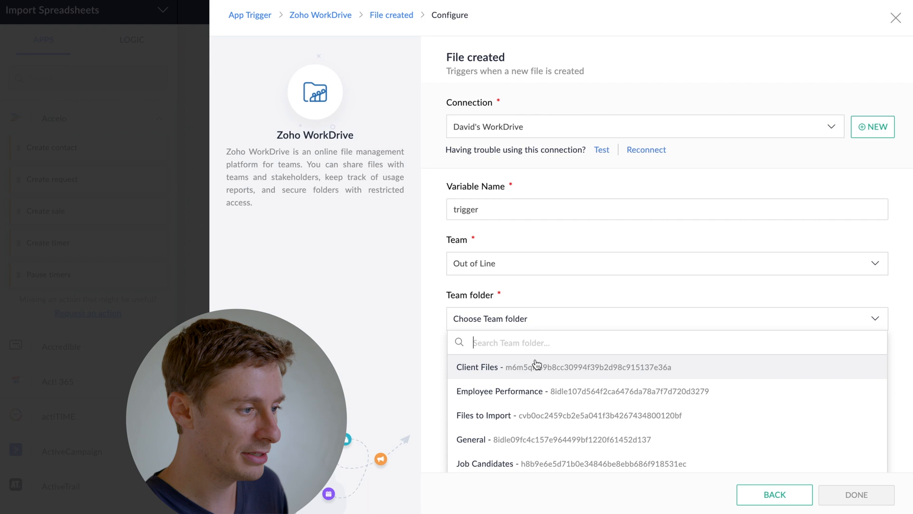
{"action": "mouse_move", "coordinate": [526, 439]}
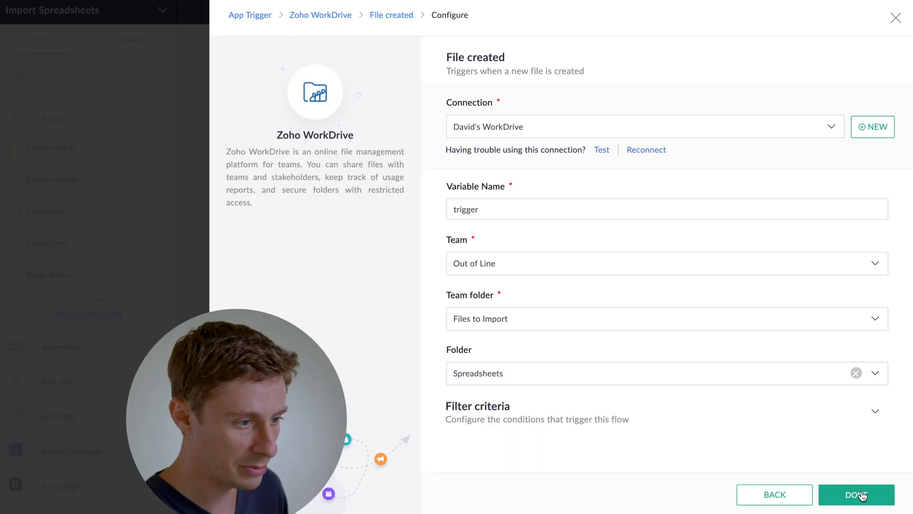
{"action": "left_click", "coordinate": [856, 494]}
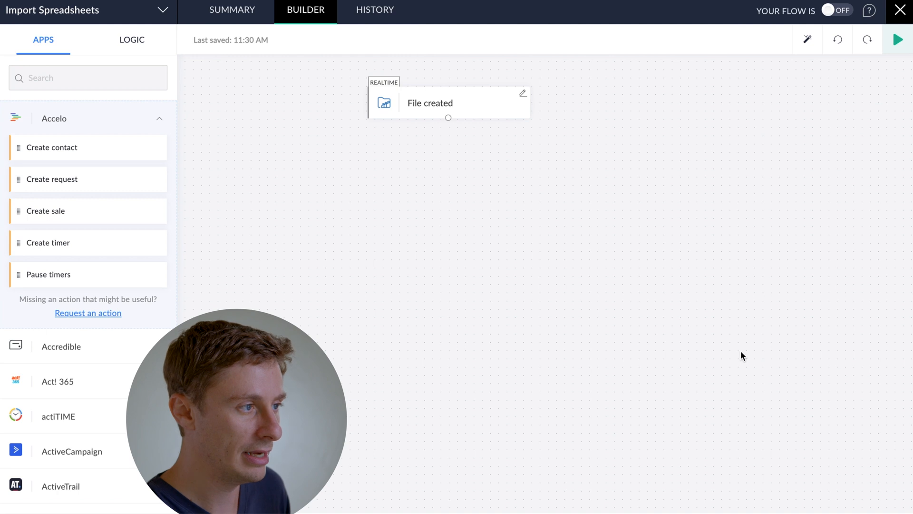
{"action": "mouse_move", "coordinate": [500, 76]}
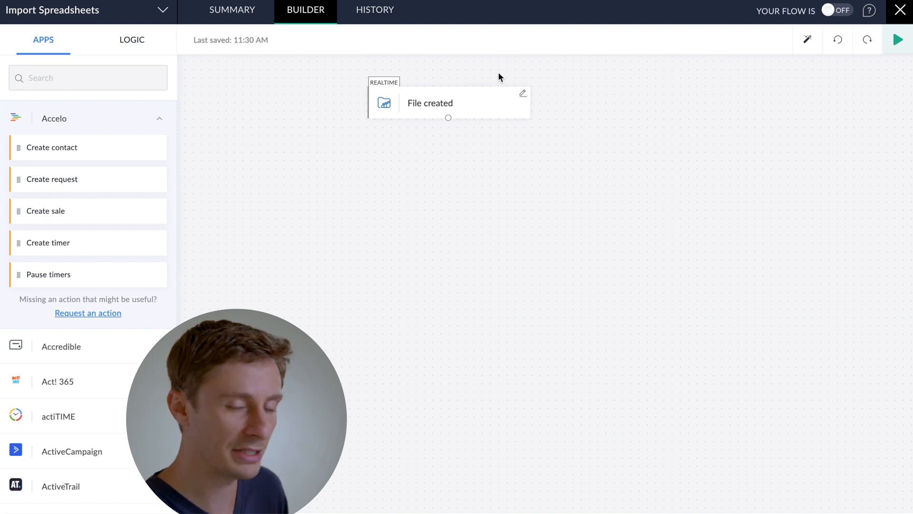
{"action": "mouse_move", "coordinate": [481, 129]}
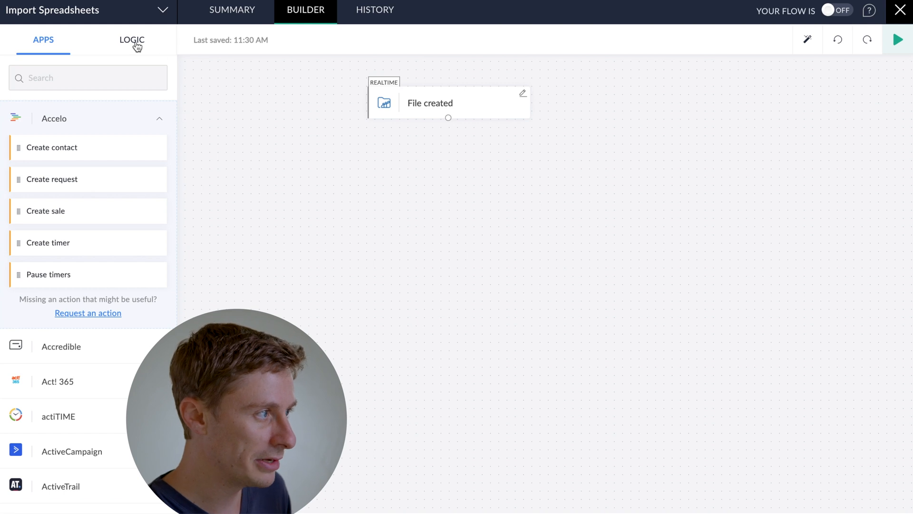
From LOGIC, expand Custom Functions and start a new custom function.
{"action": "left_click", "coordinate": [132, 39]}
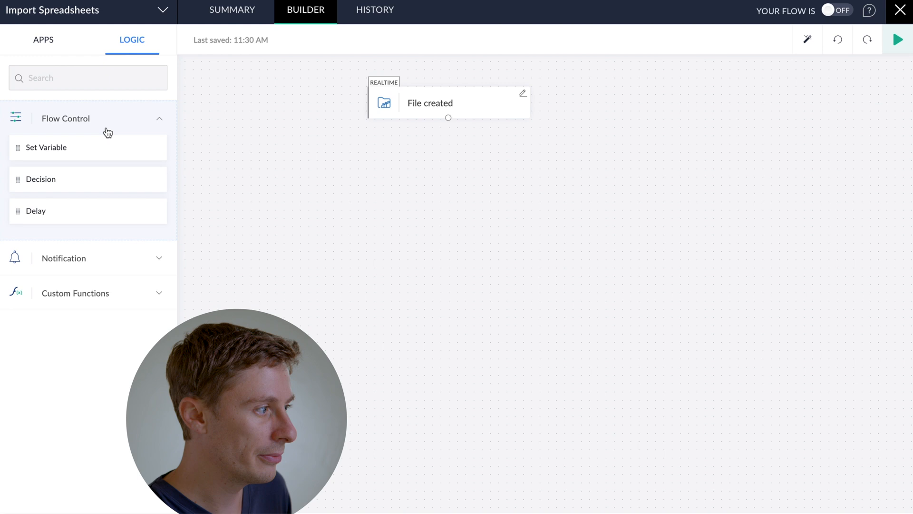
{"action": "left_click", "coordinate": [74, 293]}
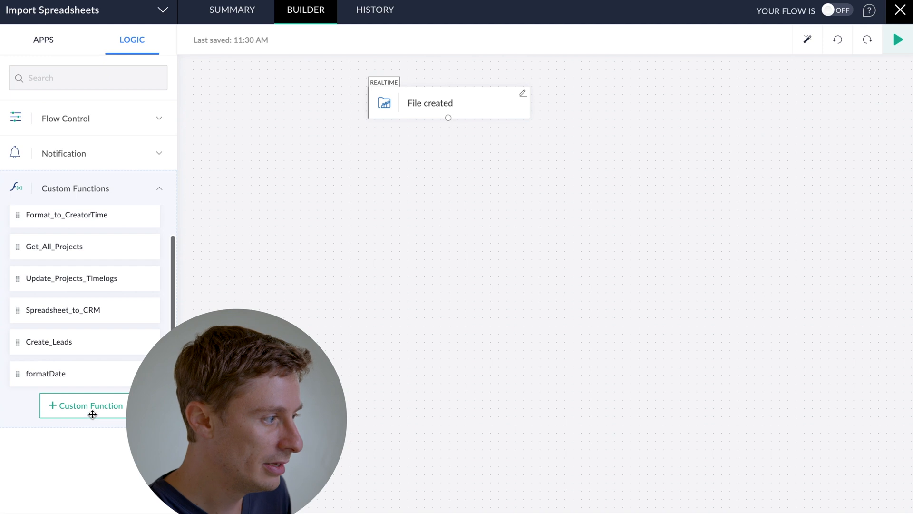
{"action": "mouse_move", "coordinate": [84, 405]}
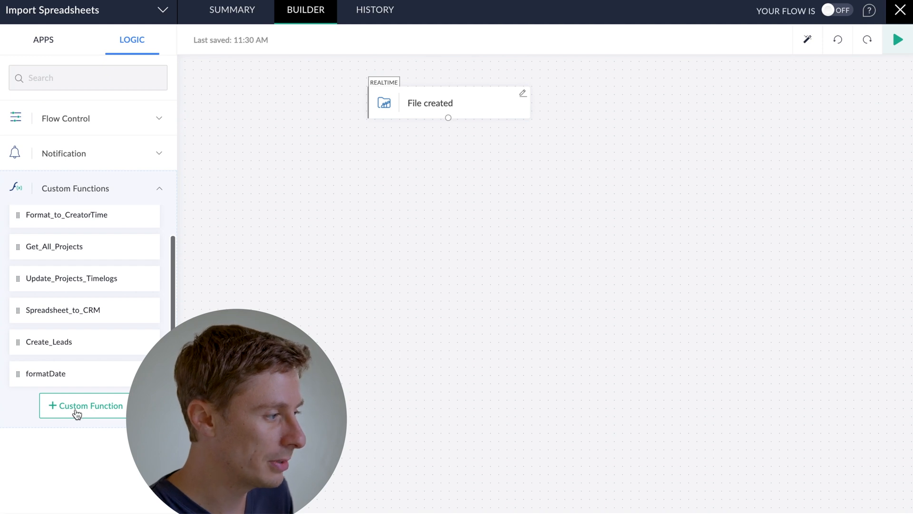
{"action": "left_click", "coordinate": [84, 405]}
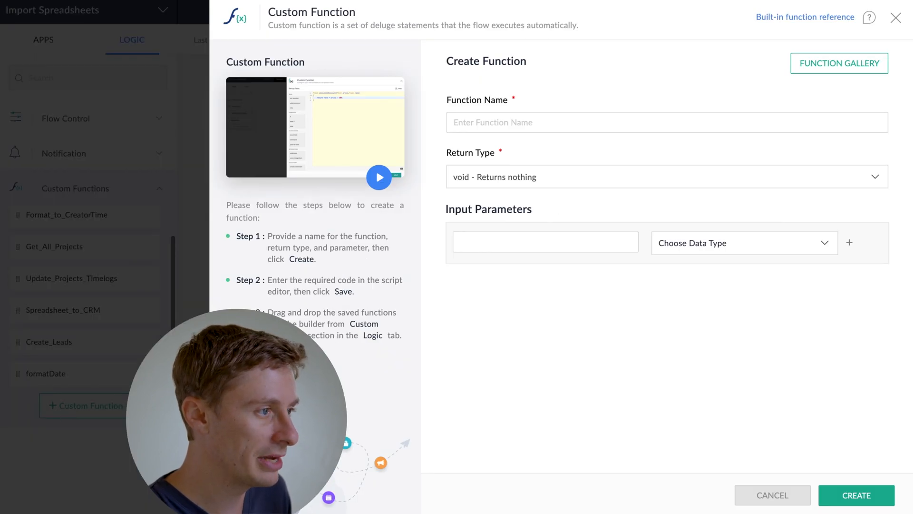
Name the function Extract_Spreadsheet and add a string parameter sheet_ID.
{"action": "left_click", "coordinate": [582, 123]}
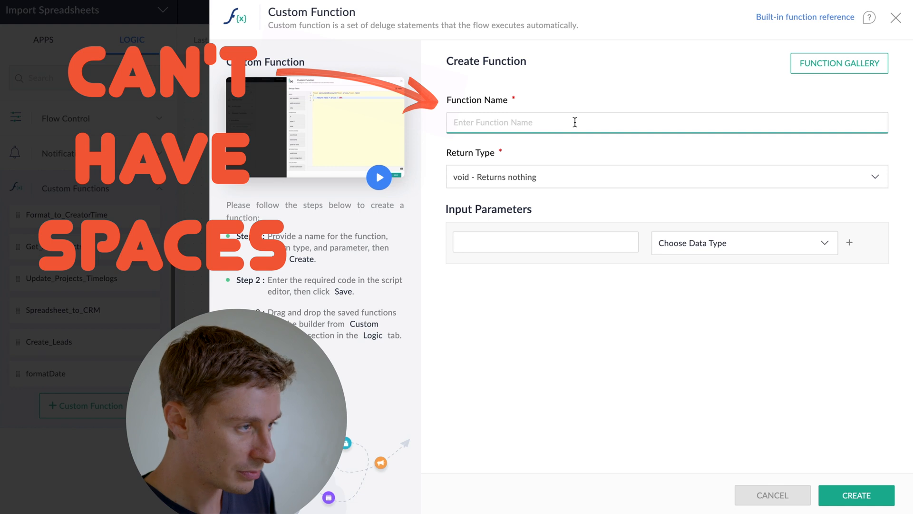
{"action": "type", "text": "Extract"}
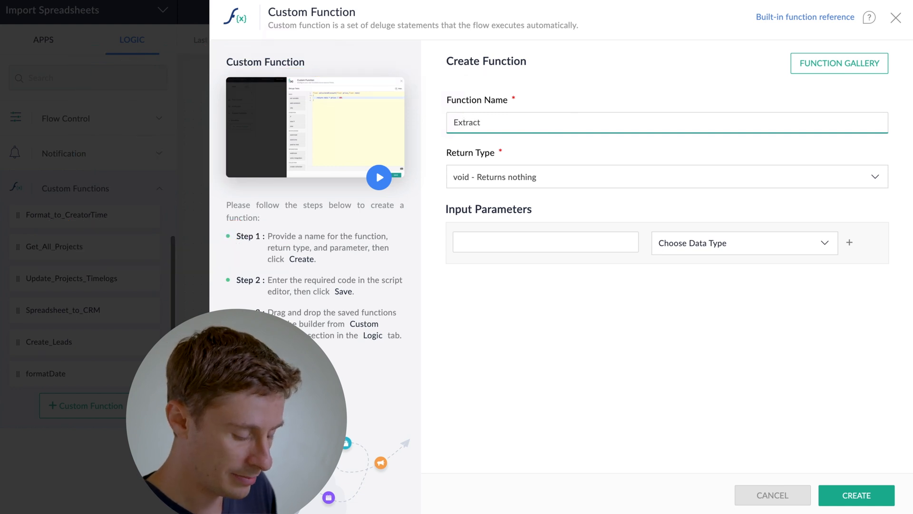
{"action": "type", "text": "_Spreadsheet"}
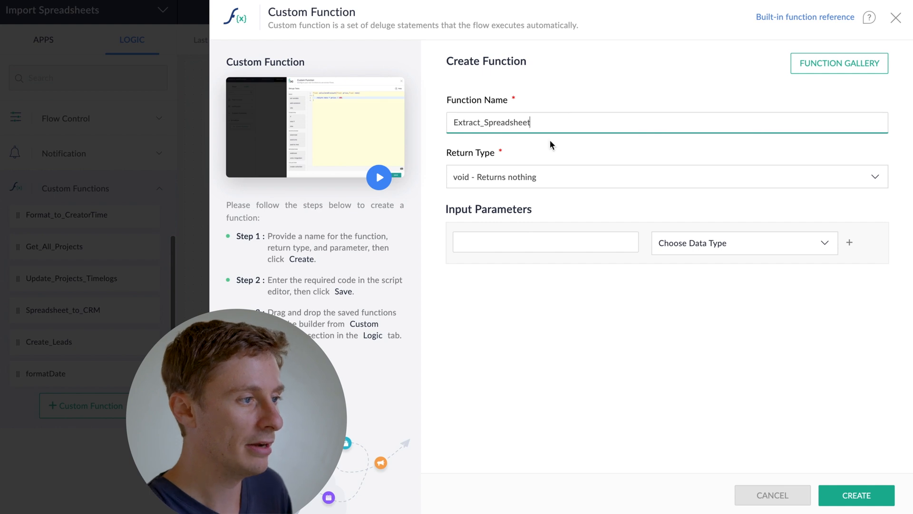
{"action": "mouse_move", "coordinate": [475, 187]}
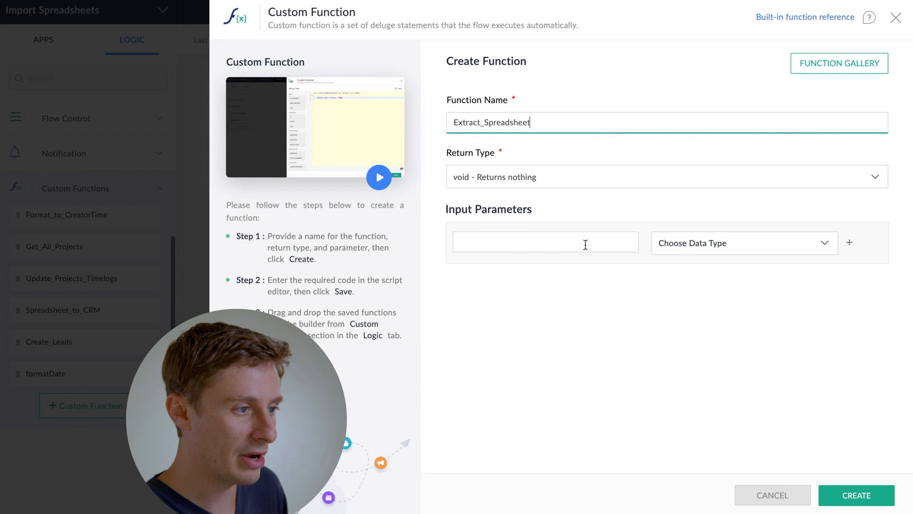
{"action": "left_click", "coordinate": [545, 242]}
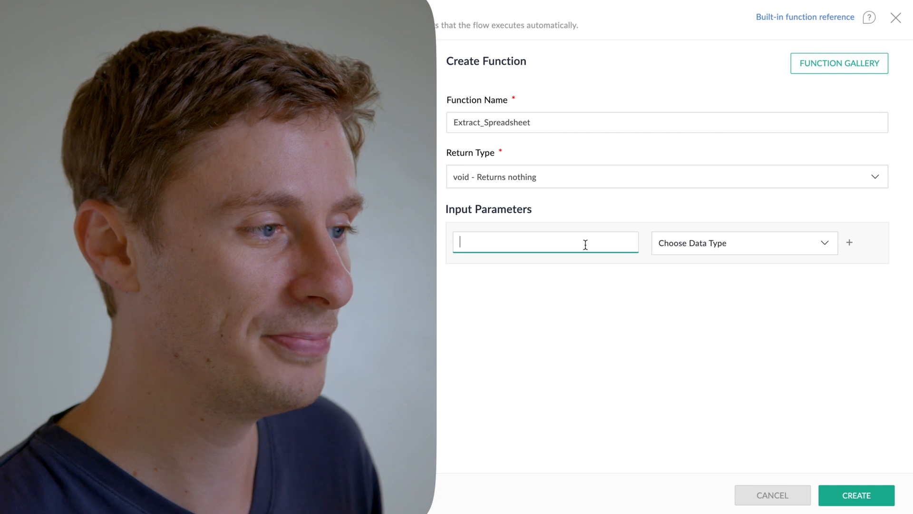
{"action": "type", "text": "sh"}
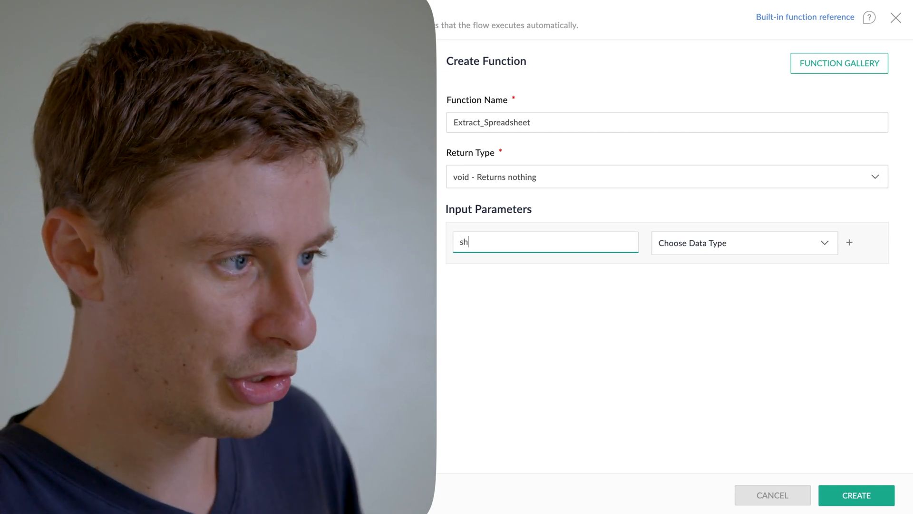
{"action": "type", "text": "eet_"}
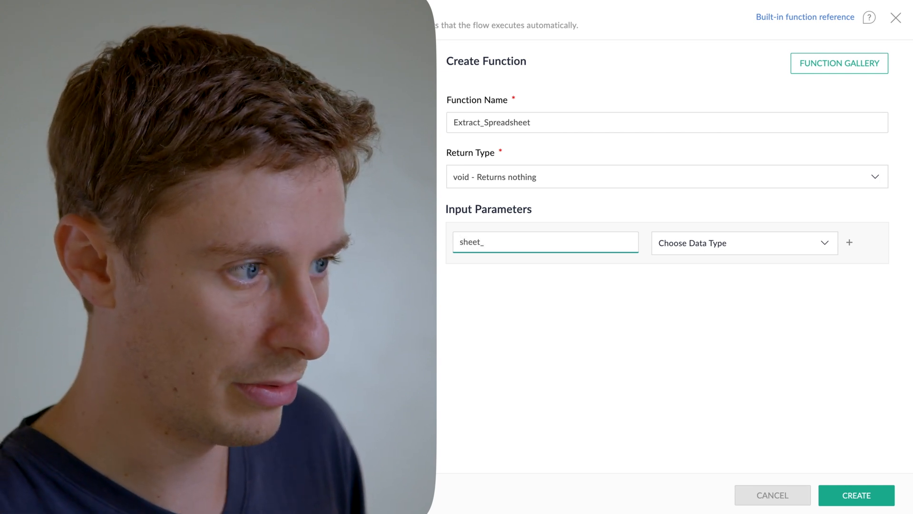
{"action": "type", "text": "ID"}
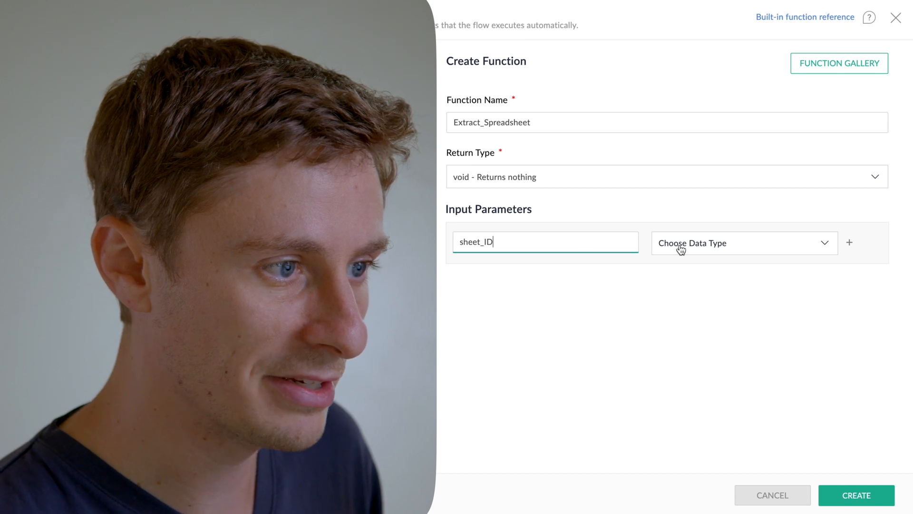
{"action": "left_click", "coordinate": [744, 243]}
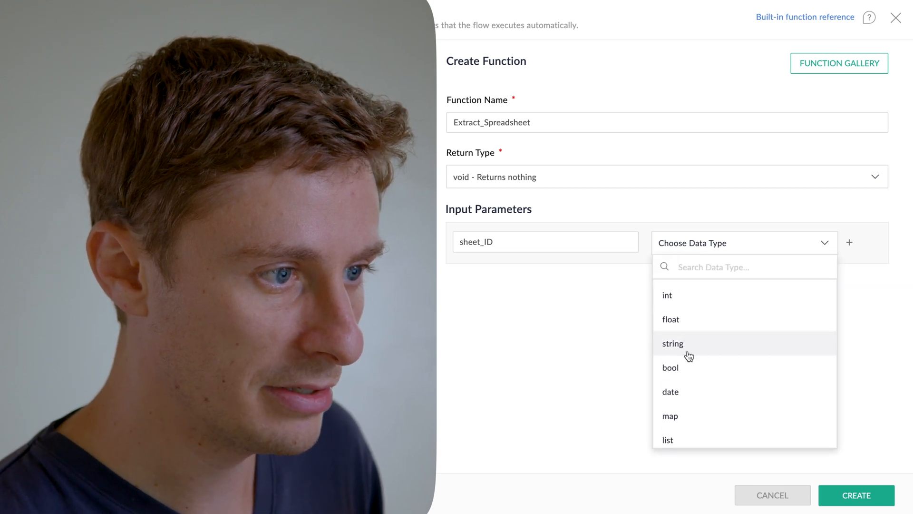
{"action": "left_click", "coordinate": [672, 343]}
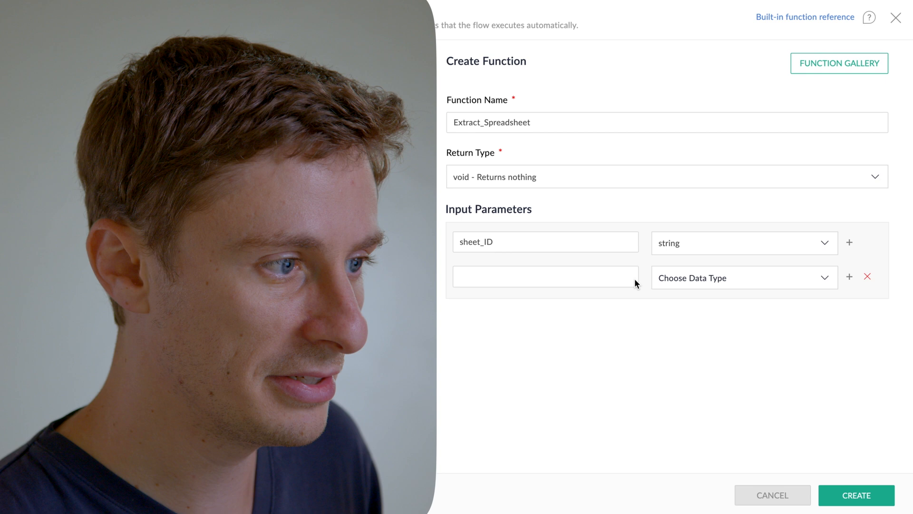
Add a second string parameter sheet_name and create the function.
{"action": "type", "text": "s"}
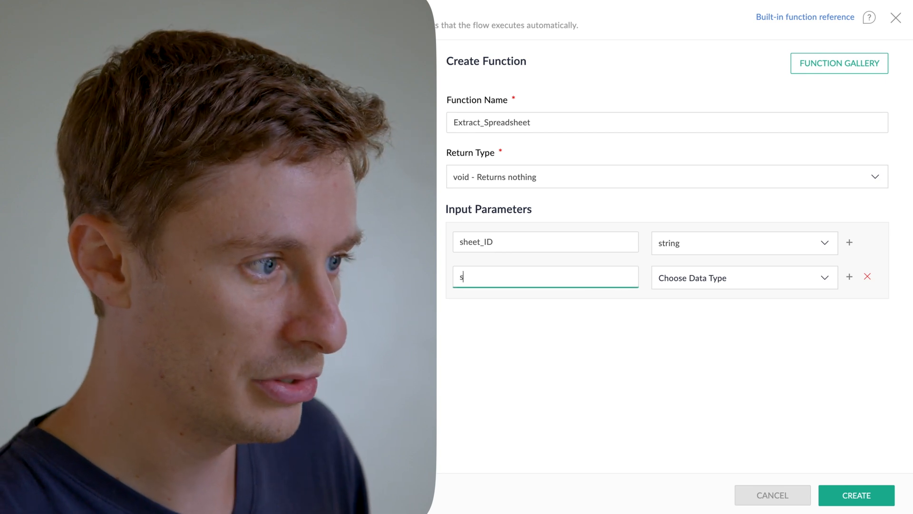
{"action": "type", "text": "sheet_u"}
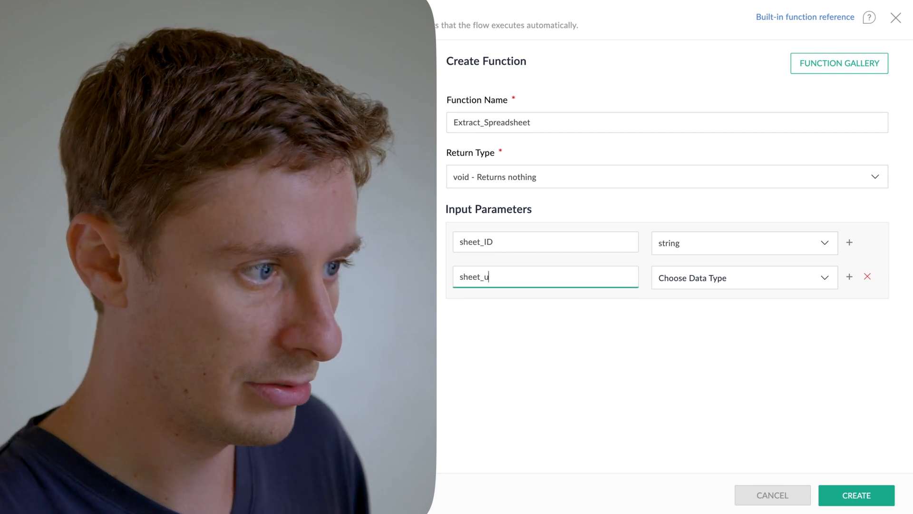
{"action": "type", "text": "name"}
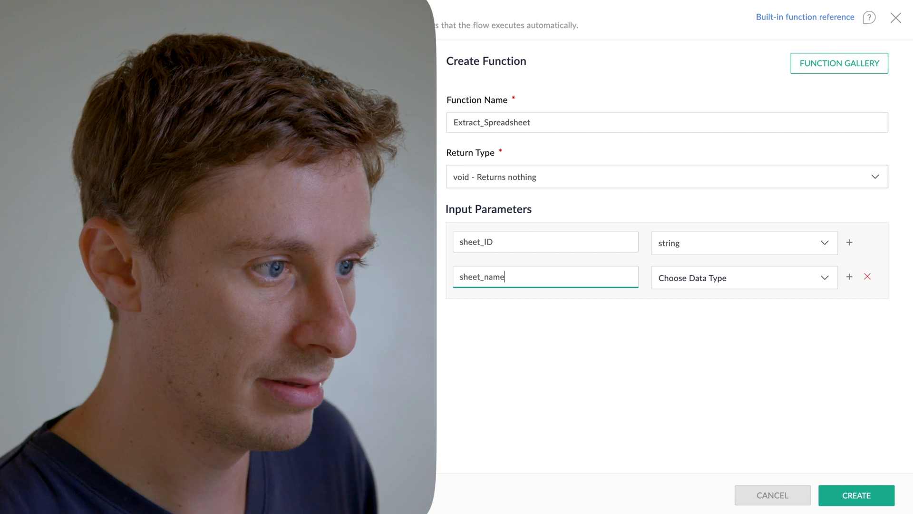
{"action": "left_click", "coordinate": [739, 277]}
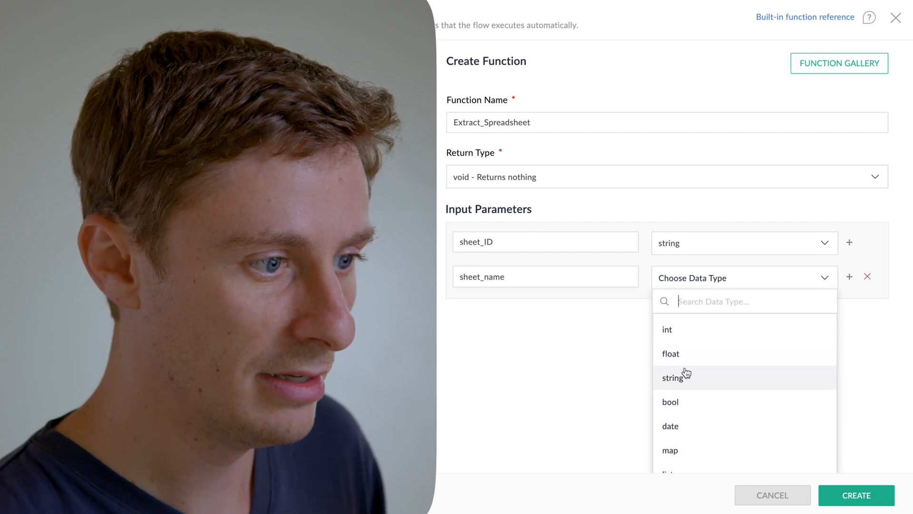
{"action": "left_click", "coordinate": [674, 377]}
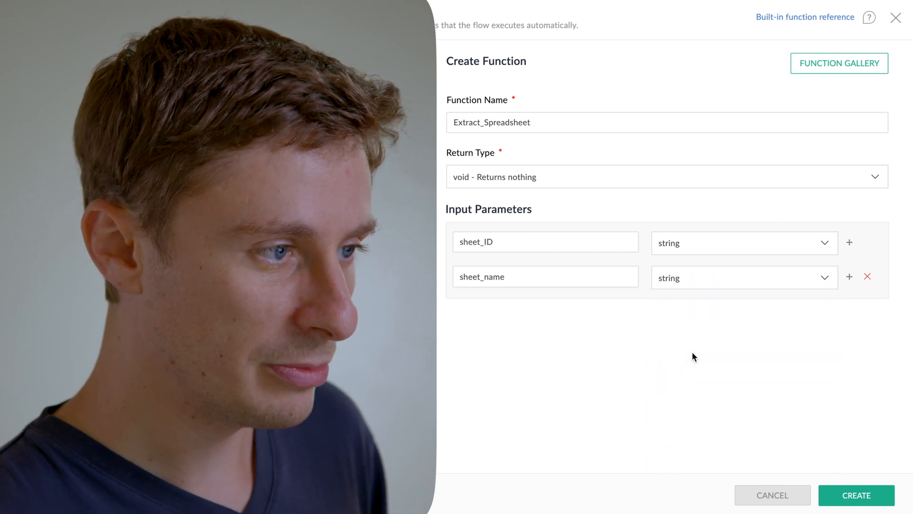
{"action": "left_click", "coordinate": [545, 276]}
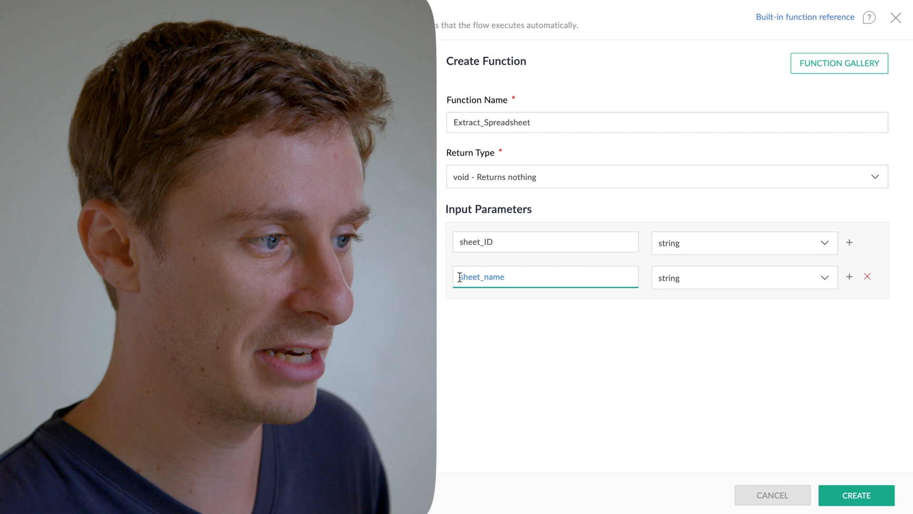
{"action": "mouse_move", "coordinate": [523, 247]}
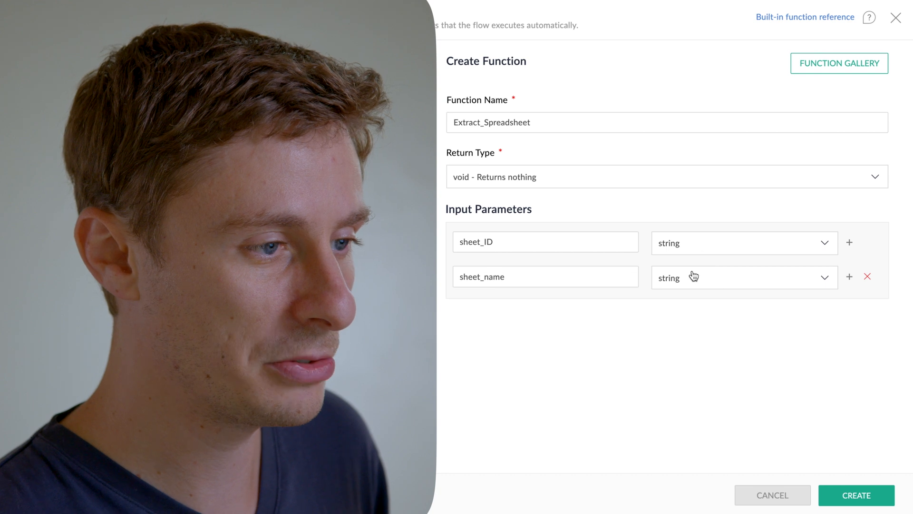
{"action": "mouse_move", "coordinate": [668, 283]}
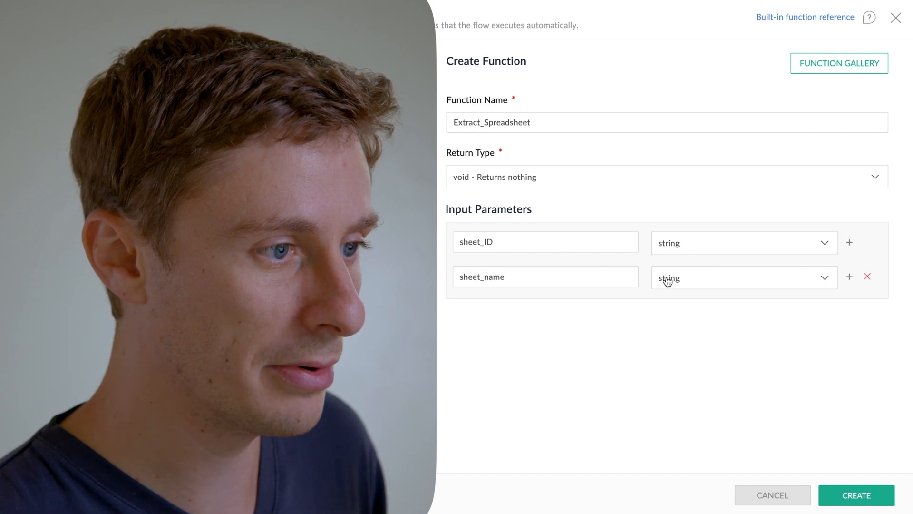
{"action": "mouse_move", "coordinate": [710, 262]}
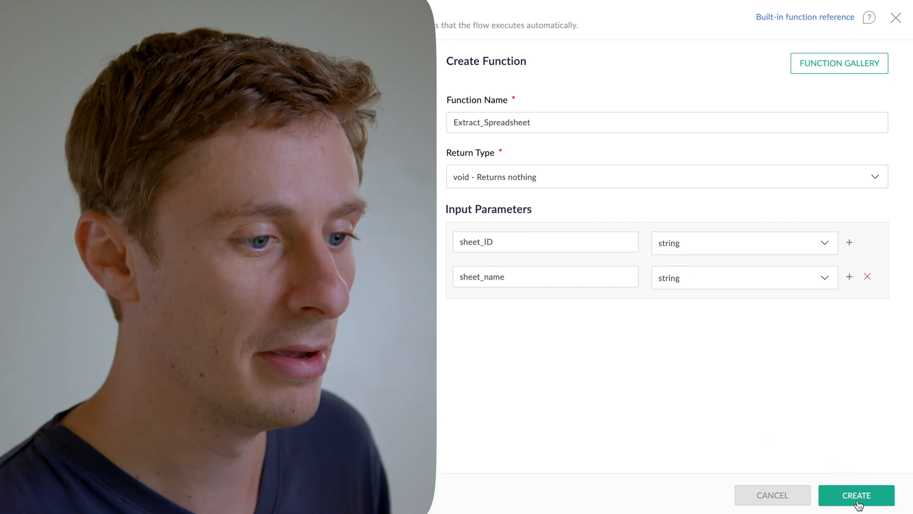
{"action": "left_click", "coordinate": [856, 495]}
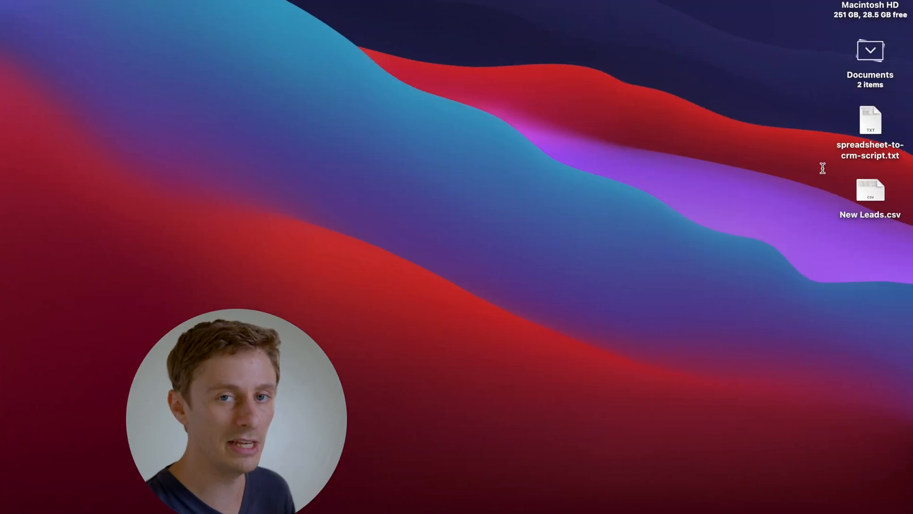
Open spreadsheet-to-crm-script.txt from the desktop.
{"action": "double_click", "coordinate": [869, 120]}
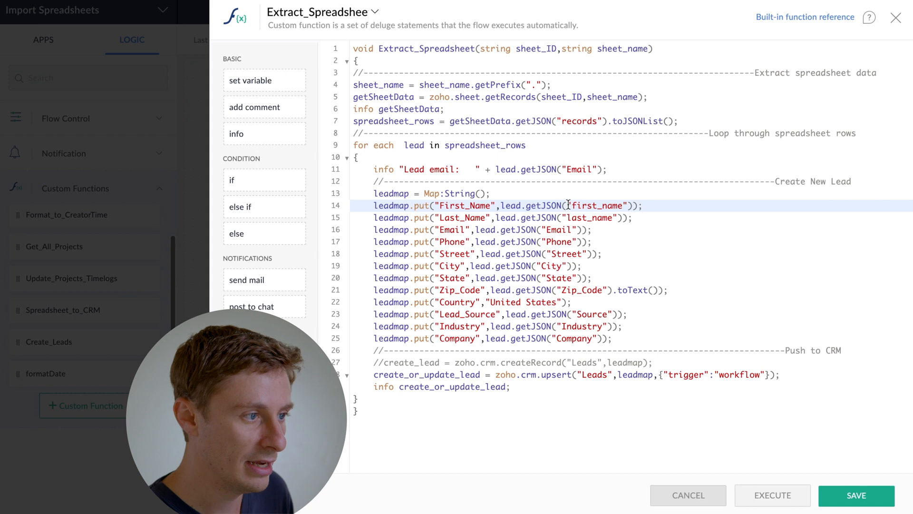
Select the first_name key in the pasted script's leadmap mappings.
{"action": "double_click", "coordinate": [589, 205]}
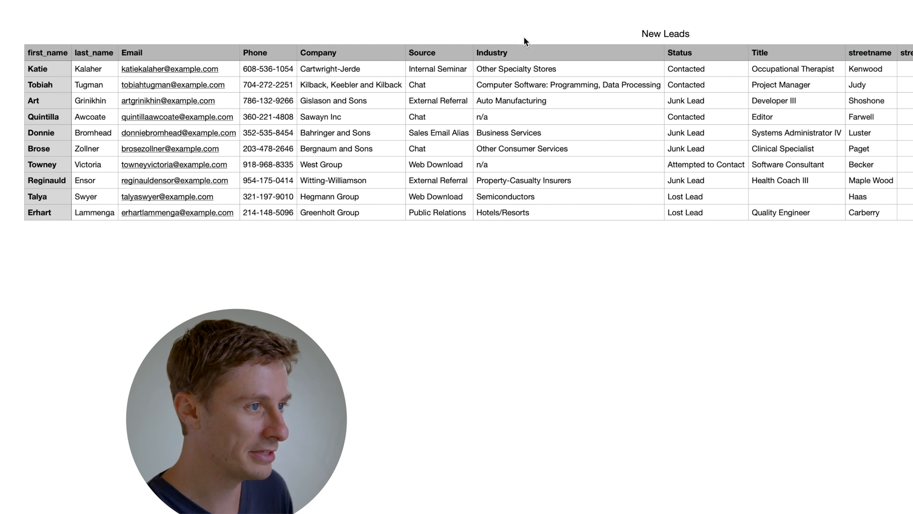
Scroll across the New Leads columns and select the first_name heading cell.
{"action": "scroll", "scroll_direction": "right", "scroll_amount": 3}
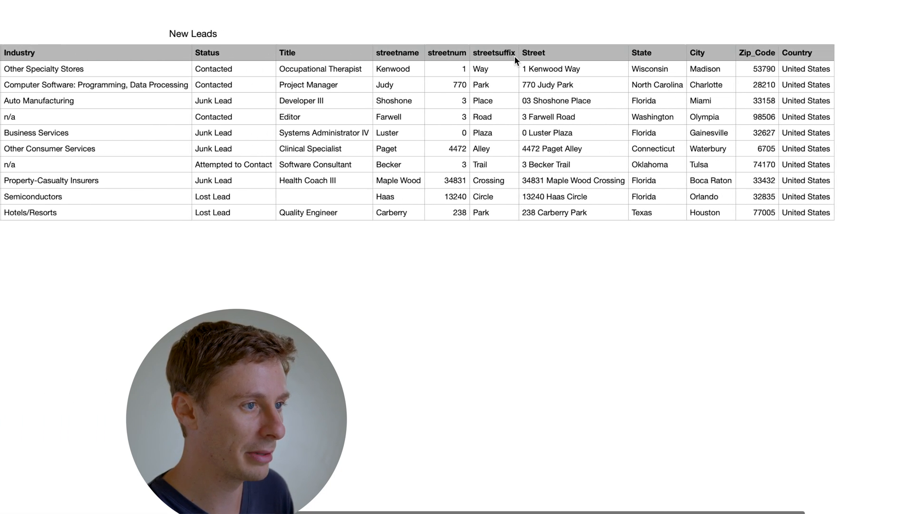
{"action": "scroll", "scroll_direction": "left", "scroll_amount": 3}
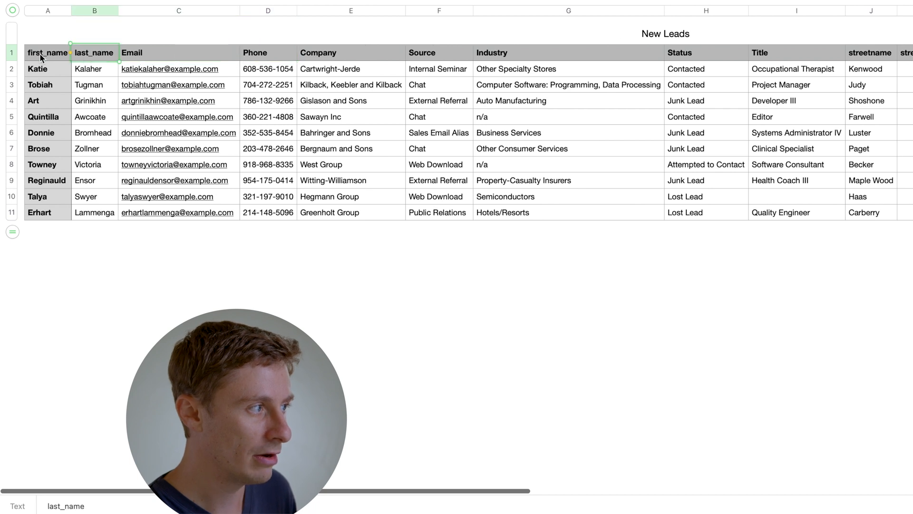
{"action": "left_click", "coordinate": [48, 52]}
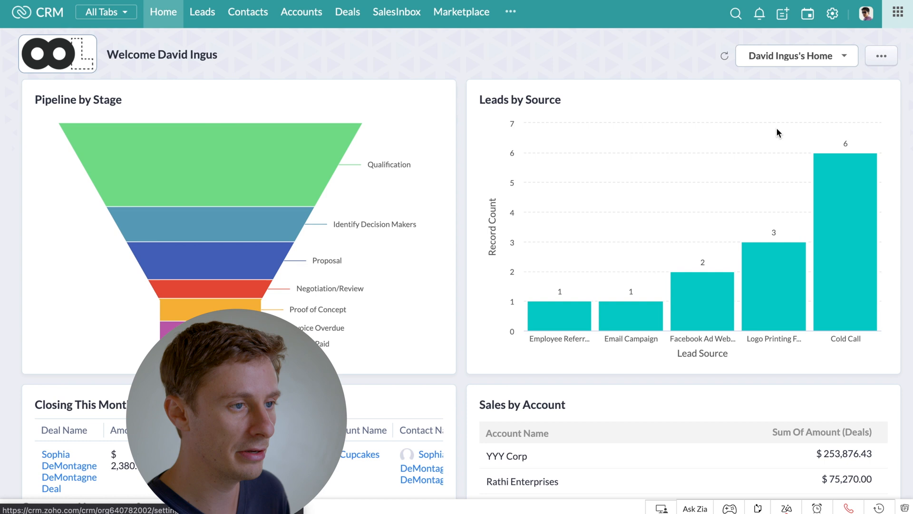
From CRM Setup's API dashboard, view the field API names for the Leads module.
{"action": "left_click", "coordinate": [832, 13]}
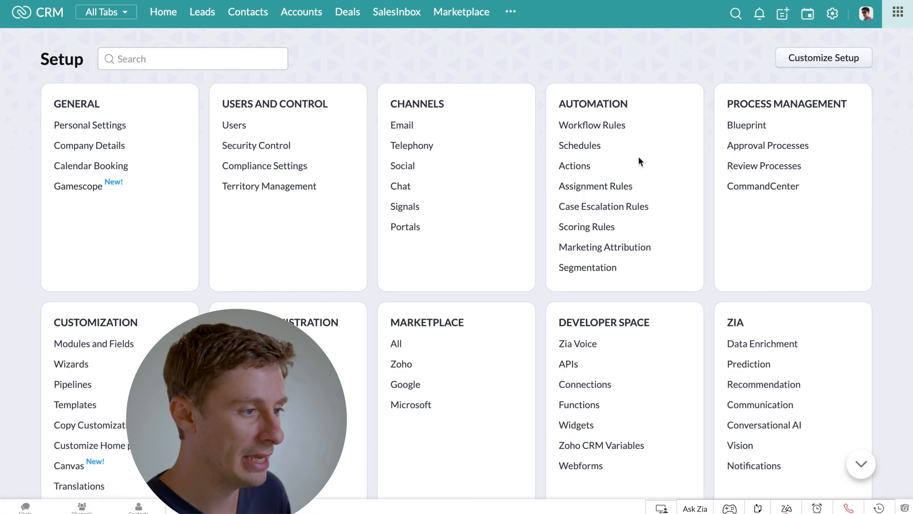
{"action": "scroll", "scroll_direction": "down", "scroll_amount": 3}
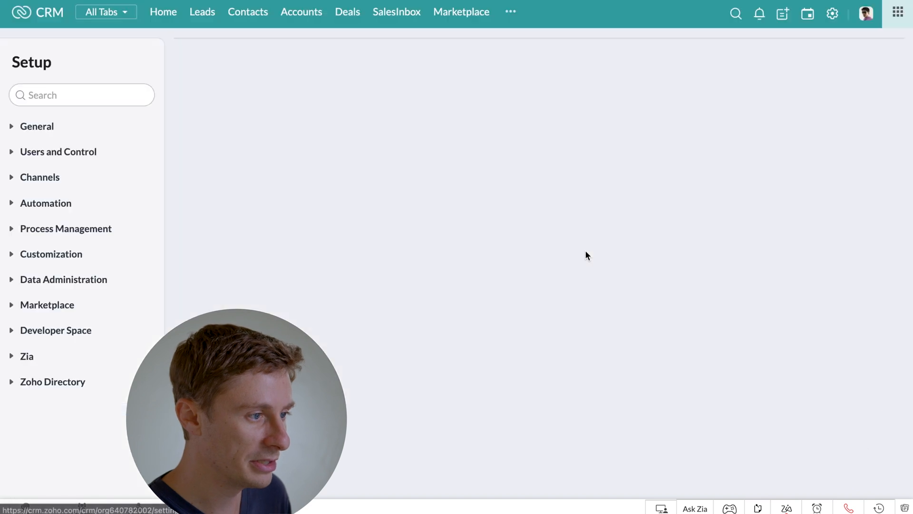
{"action": "left_click", "coordinate": [56, 329]}
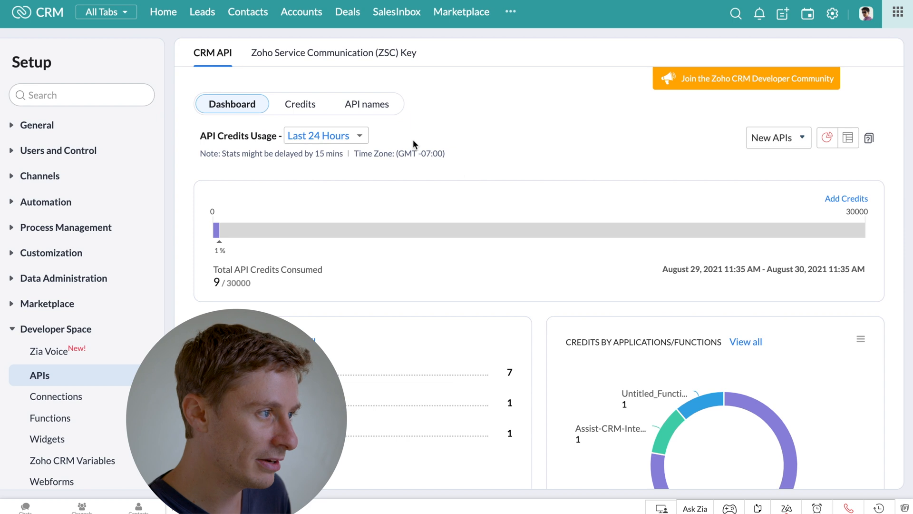
{"action": "left_click", "coordinate": [366, 104]}
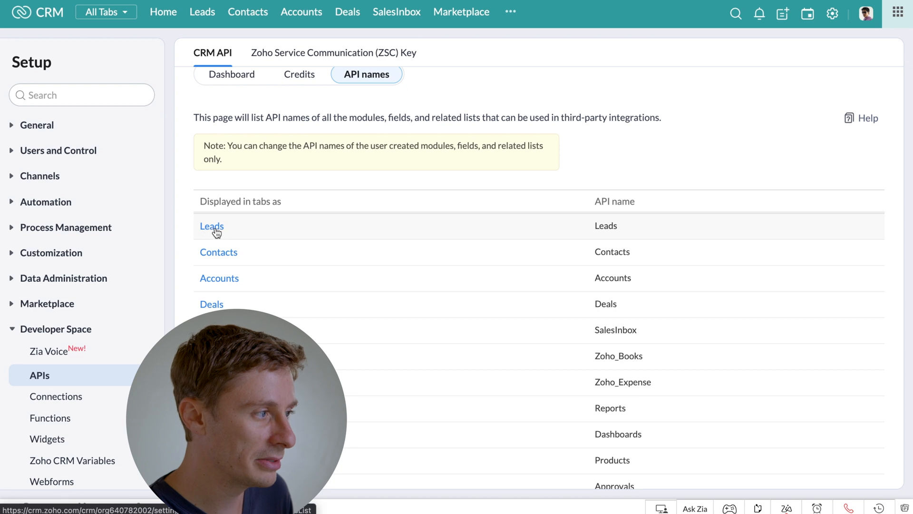
{"action": "left_click", "coordinate": [211, 226]}
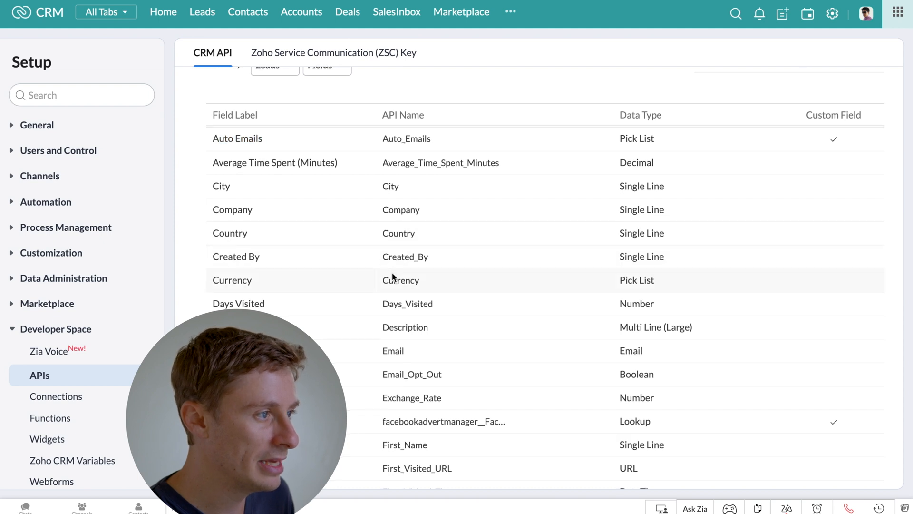
{"action": "scroll", "scroll_direction": "down", "scroll_amount": 3}
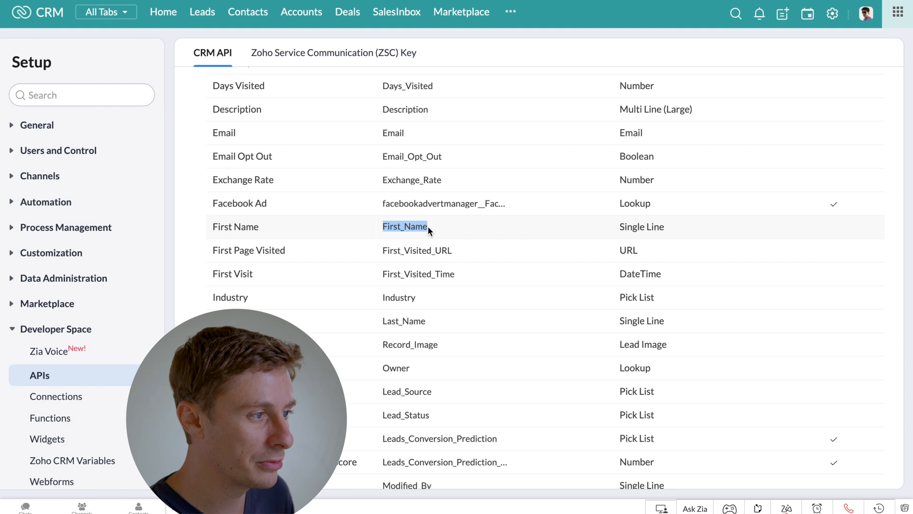
{"action": "scroll", "scroll_direction": "up", "scroll_amount": 3}
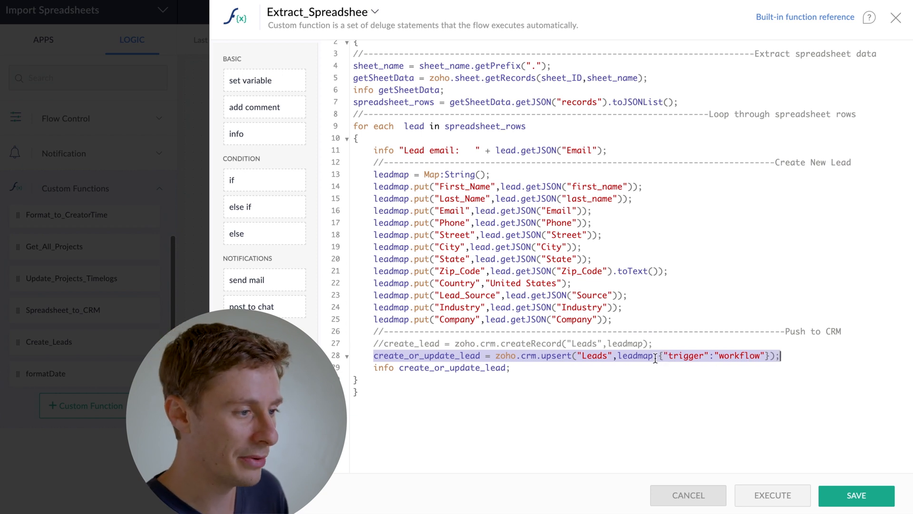
Select the upsert call in the Extract_Spreadsheet script to swap it for createRecord.
{"action": "left_click", "coordinate": [593, 355]}
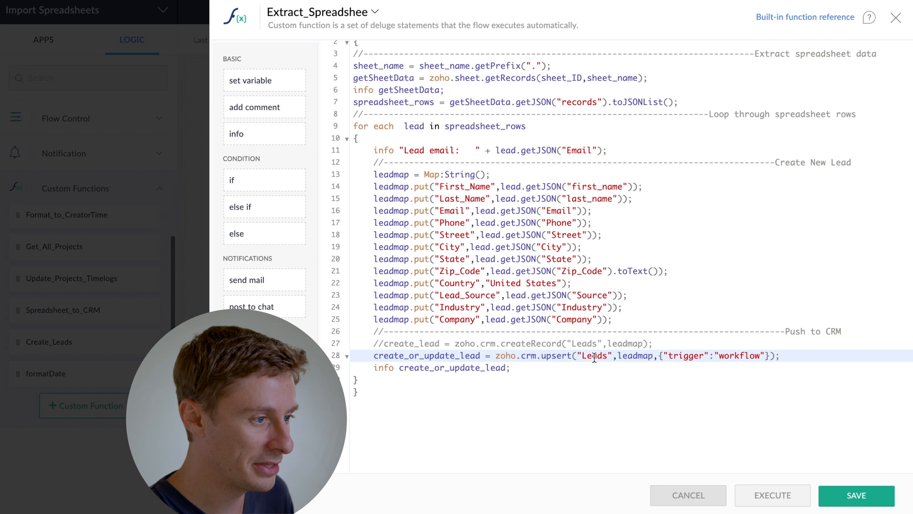
{"action": "double_click", "coordinate": [593, 355]}
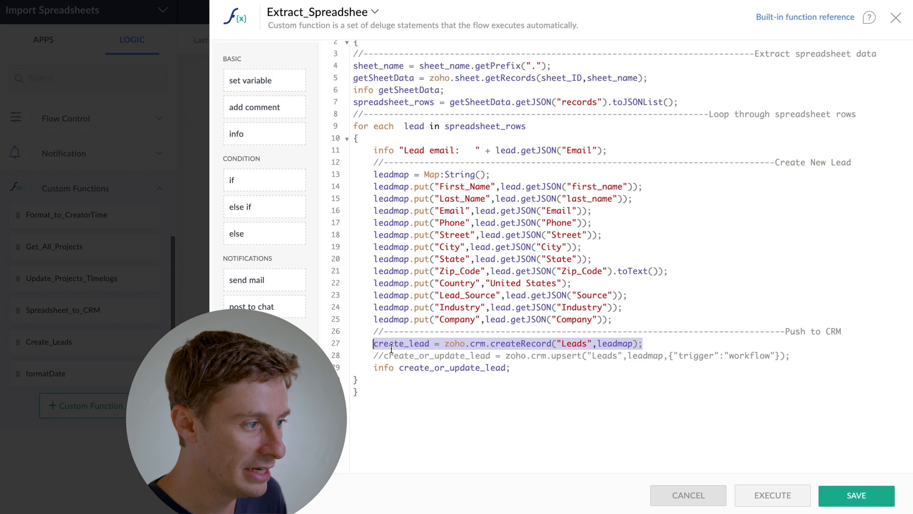
Reactivate the upsert with {"trigger":"workflow"}, recomment createRecord, and save the function.
{"action": "left_click", "coordinate": [400, 343]}
{"action": "type", "text": "//"}
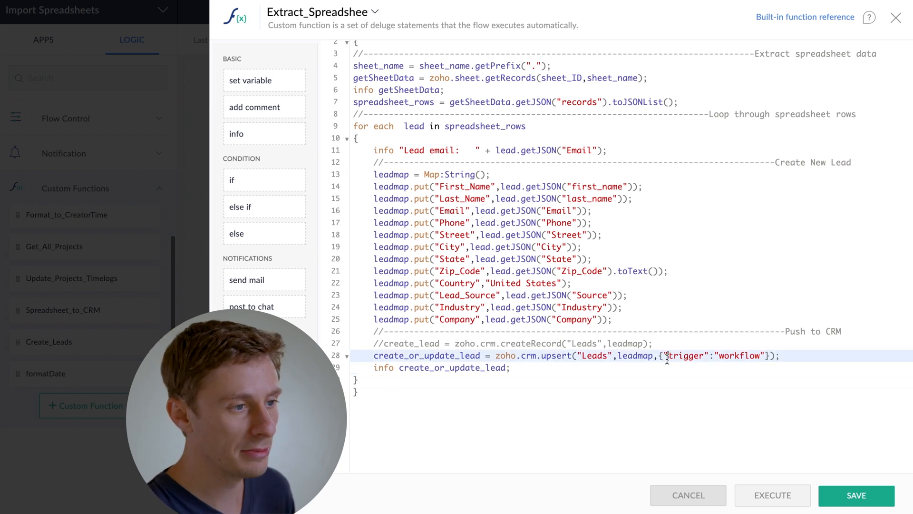
{"action": "scroll", "scroll_direction": "up", "scroll_amount": 3}
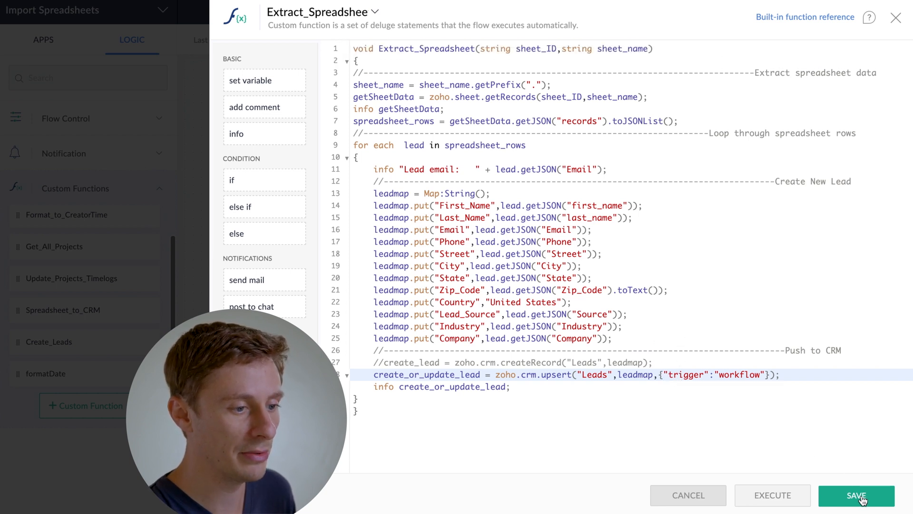
{"action": "left_click", "coordinate": [856, 495]}
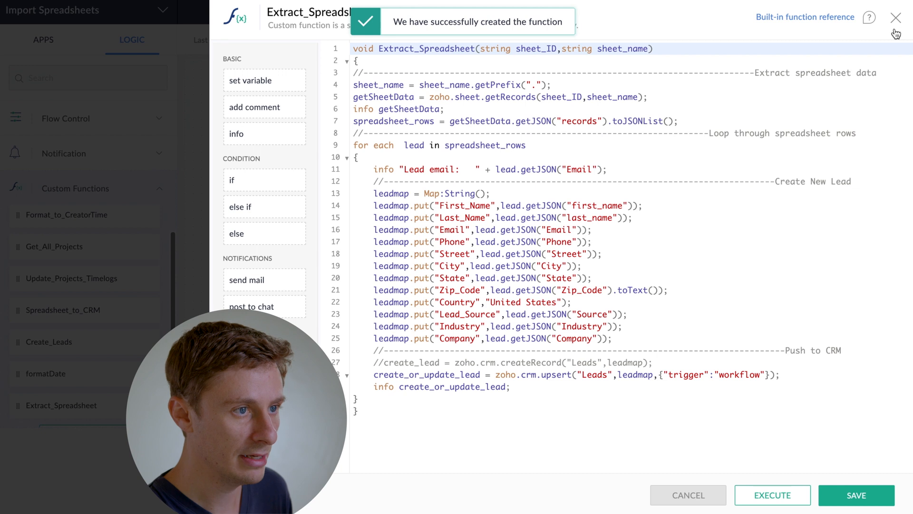
Close the function editor and display the File created trigger's variables.
{"action": "left_click", "coordinate": [896, 17]}
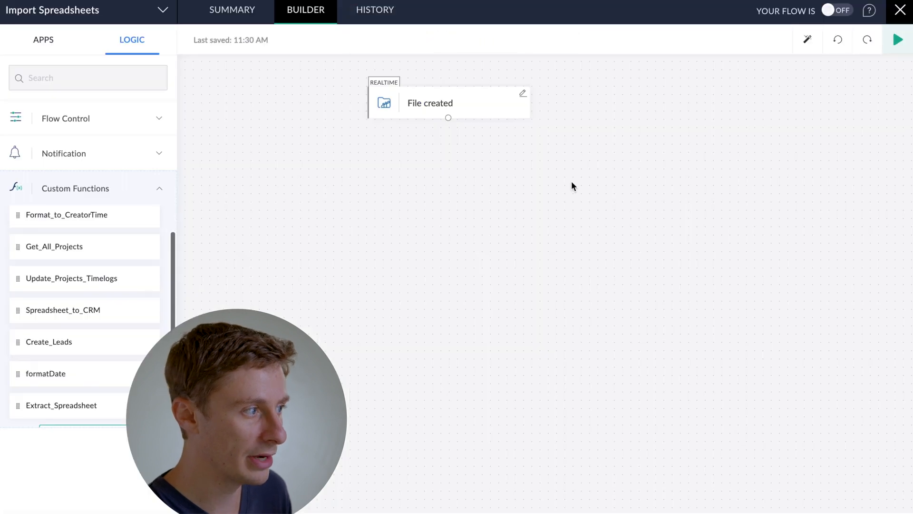
{"action": "scroll", "scroll_direction": "down", "scroll_amount": 3}
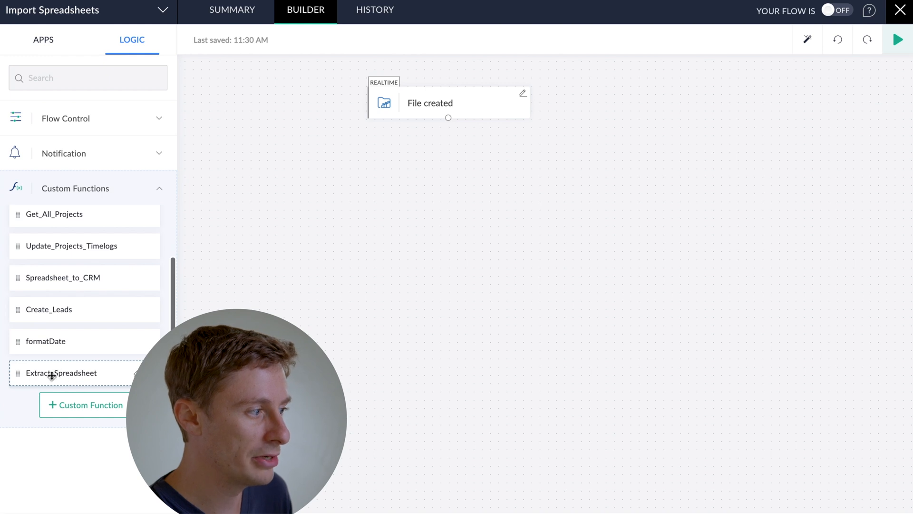
{"action": "mouse_move", "coordinate": [59, 221]}
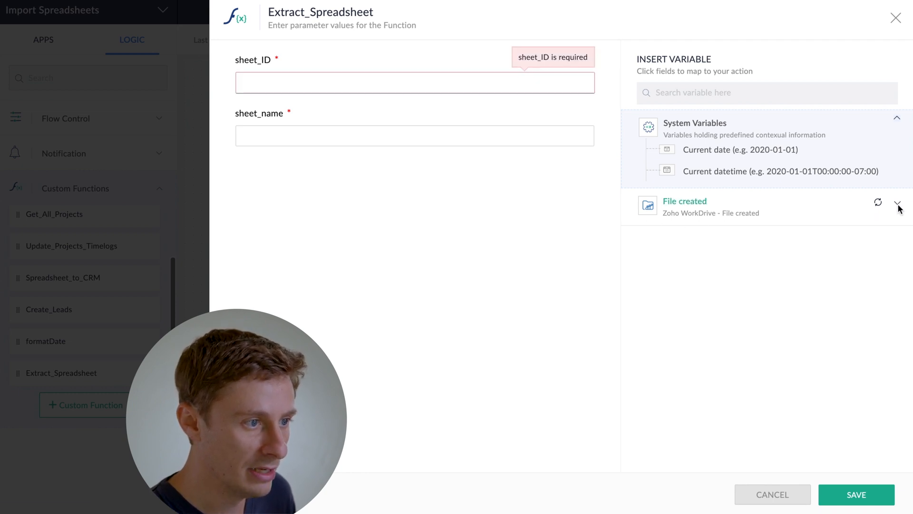
{"action": "left_click", "coordinate": [897, 203]}
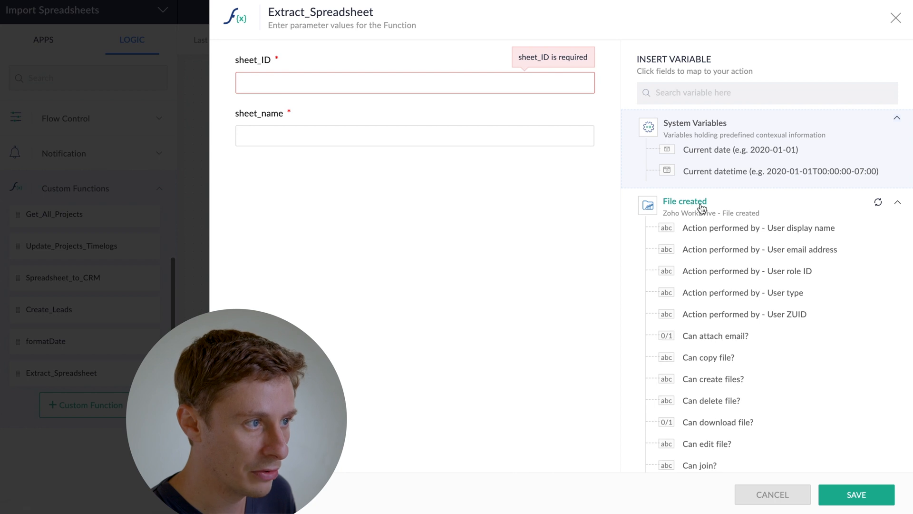
{"action": "scroll", "scroll_direction": "down", "scroll_amount": 3}
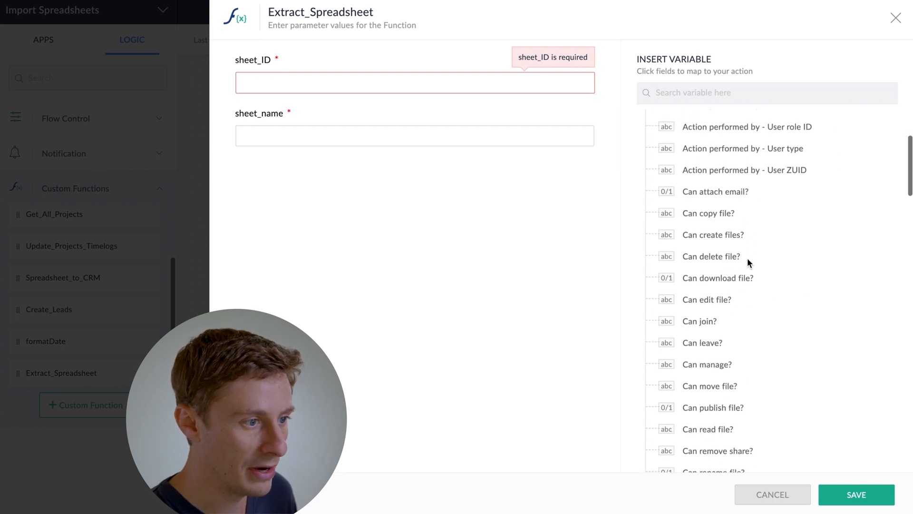
{"action": "scroll", "scroll_direction": "down", "scroll_amount": 3}
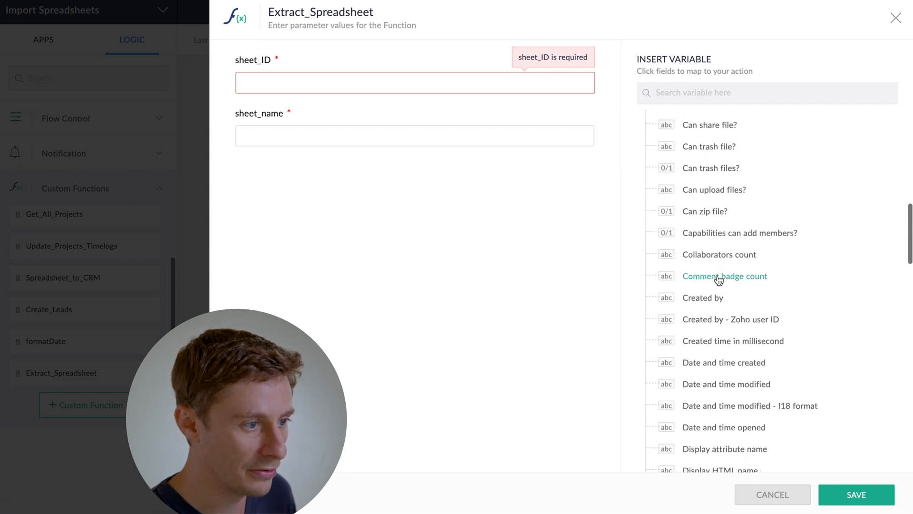
{"action": "scroll", "scroll_direction": "down", "scroll_amount": 3}
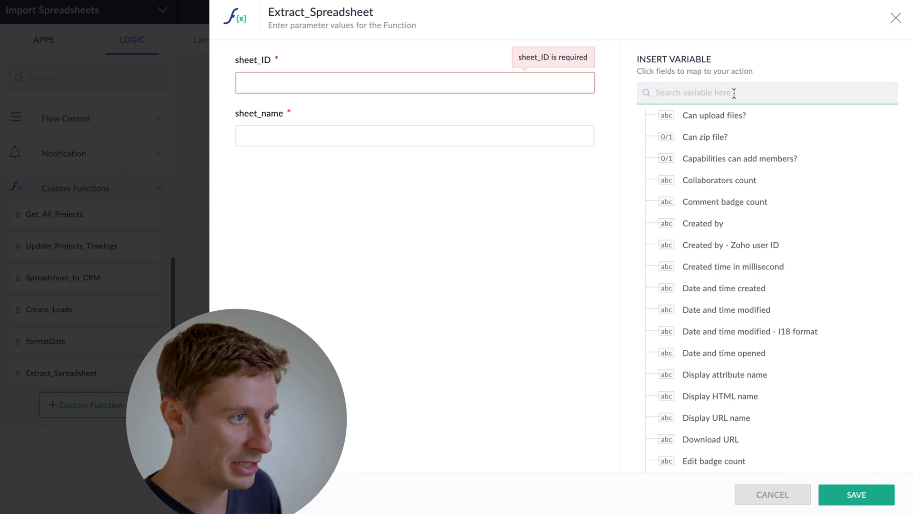
Map sheet_ID to the file's ID and sheet_name to its name, then confirm.
{"action": "type", "text": "ID"}
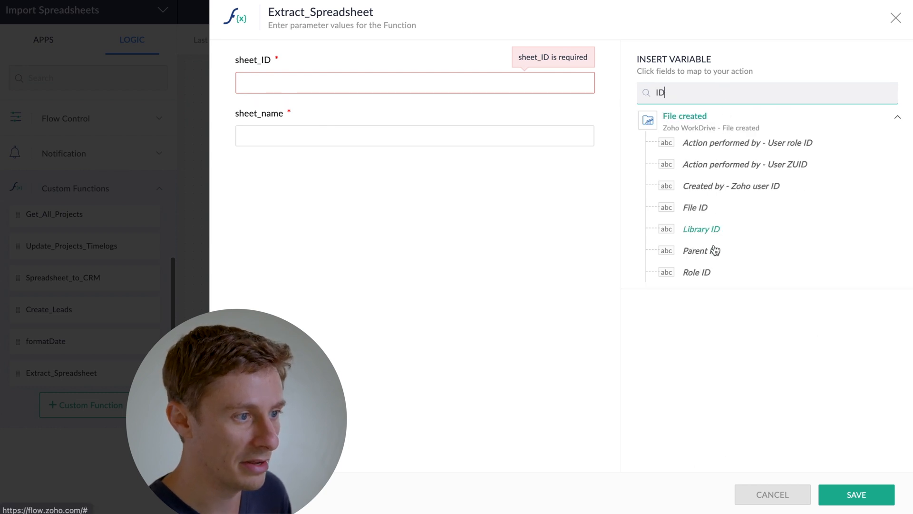
{"action": "mouse_move", "coordinate": [695, 207]}
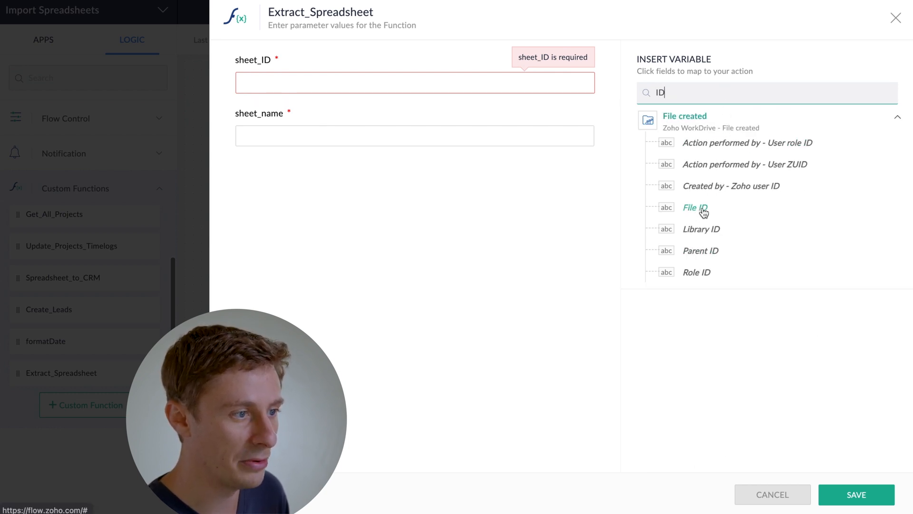
{"action": "left_click", "coordinate": [695, 207]}
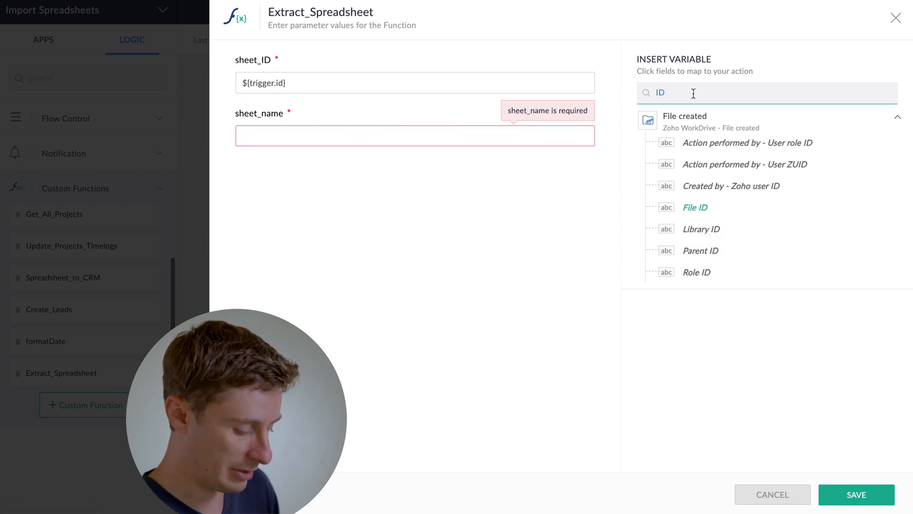
{"action": "type", "text": "name"}
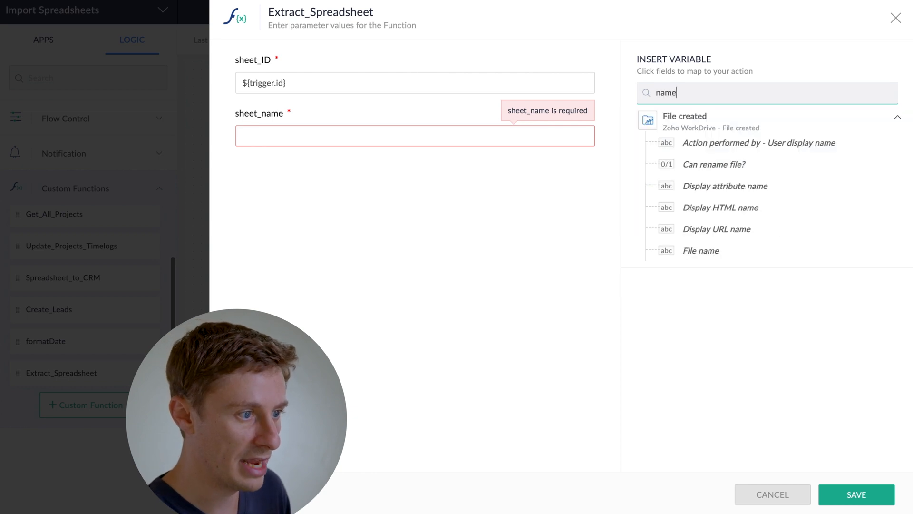
{"action": "left_click", "coordinate": [700, 250]}
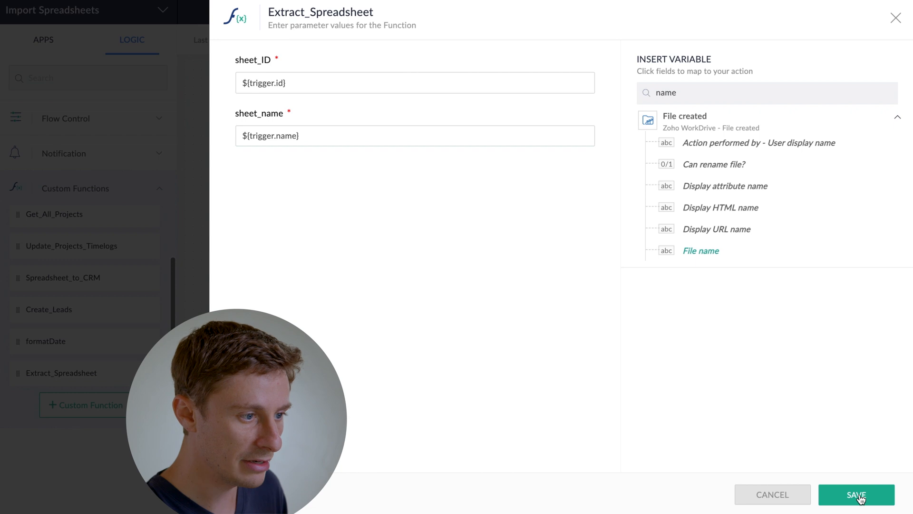
{"action": "left_click", "coordinate": [857, 494]}
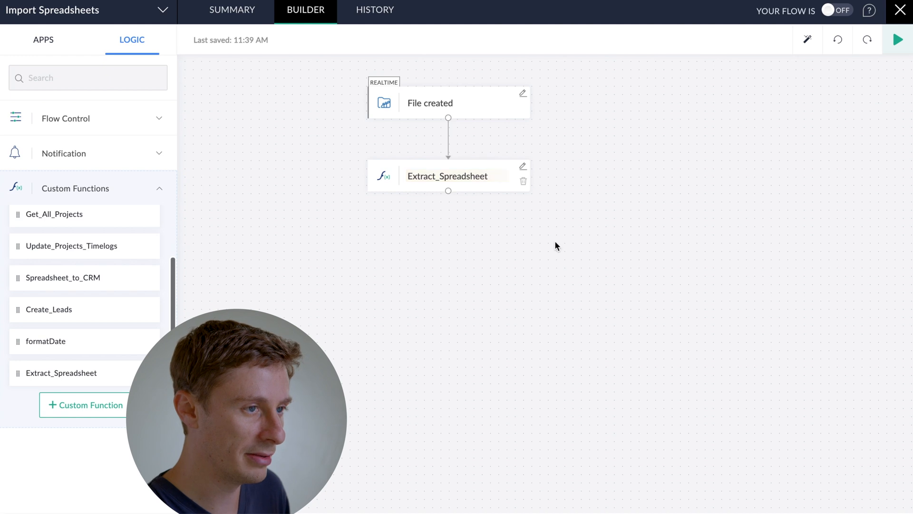
{"action": "mouse_move", "coordinate": [602, 225]}
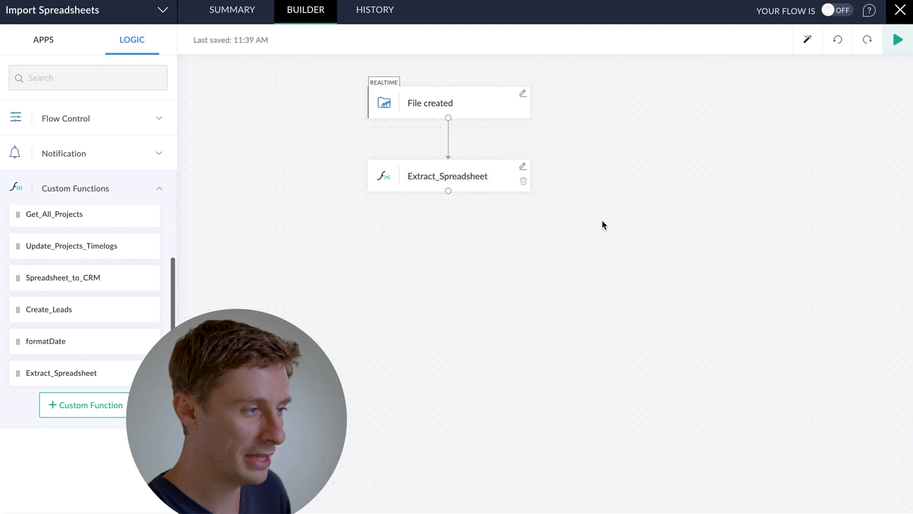
{"action": "mouse_move", "coordinate": [607, 221]}
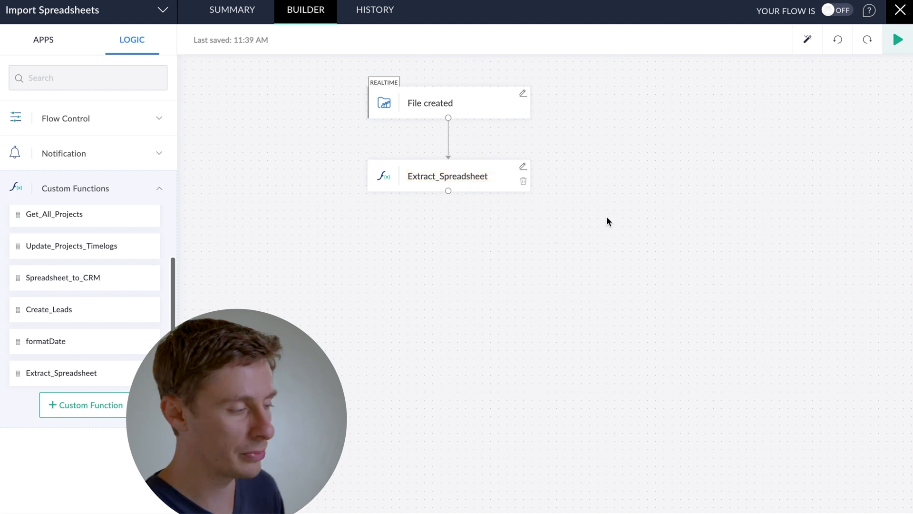
{"action": "mouse_move", "coordinate": [641, 215]}
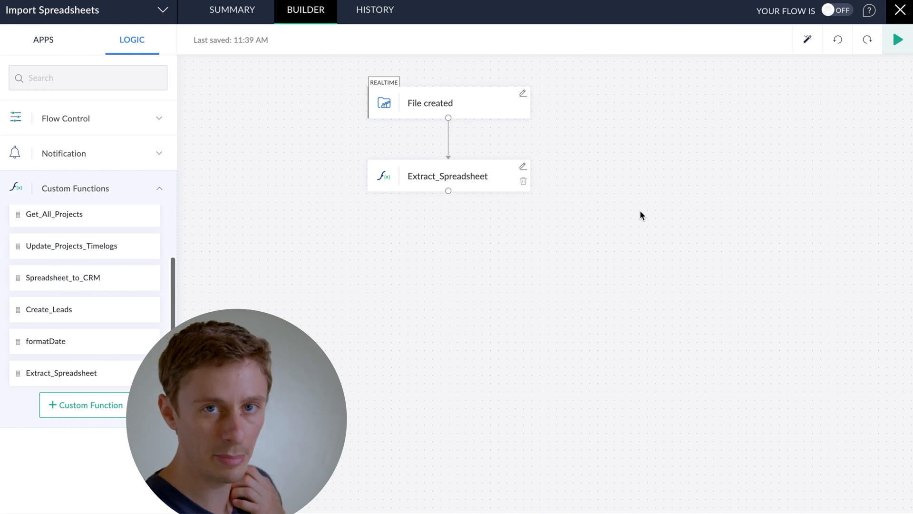
{"action": "mouse_move", "coordinate": [649, 228]}
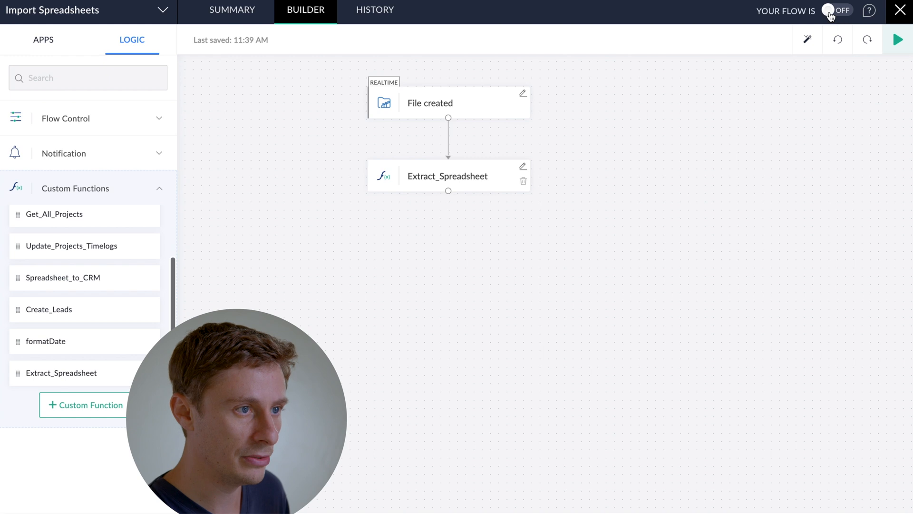
{"action": "mouse_move", "coordinate": [813, 110]}
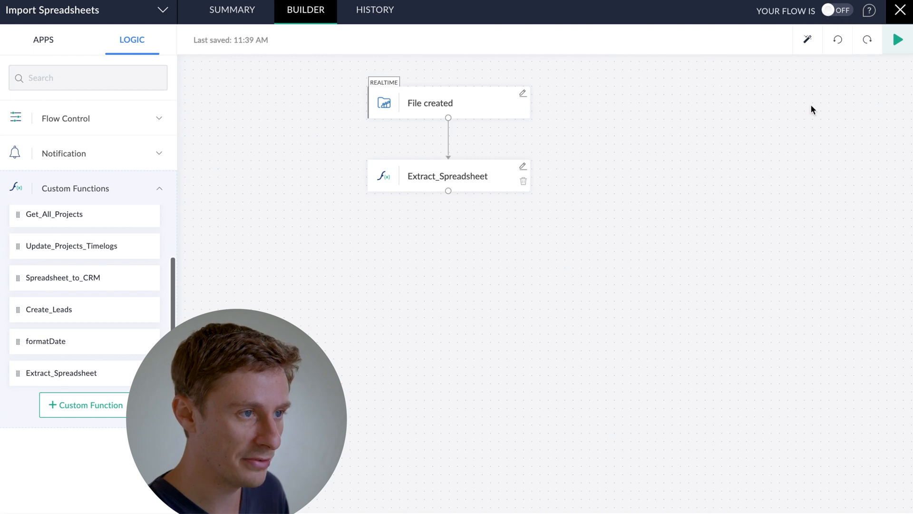
Turn the 'Your flow is' toggle ON for Import Spreadsheets.
{"action": "left_click", "coordinate": [837, 10]}
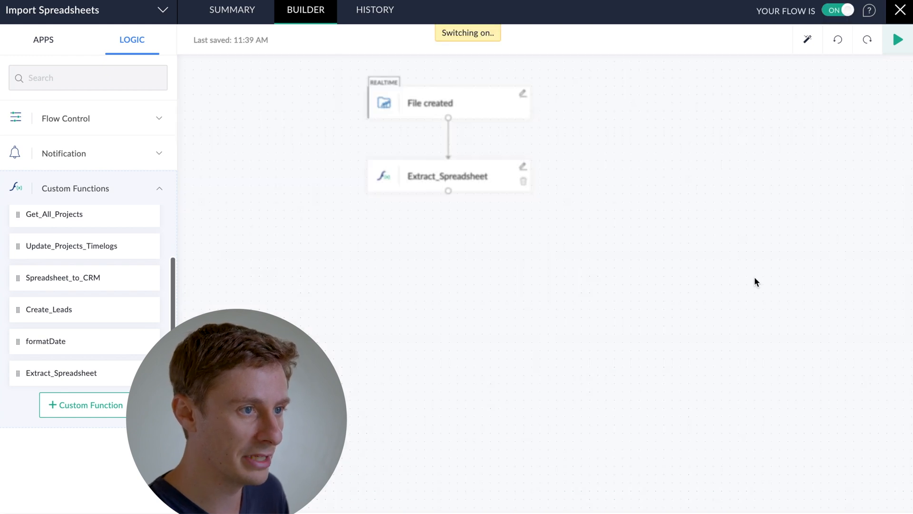
{"action": "left_click", "coordinate": [838, 10]}
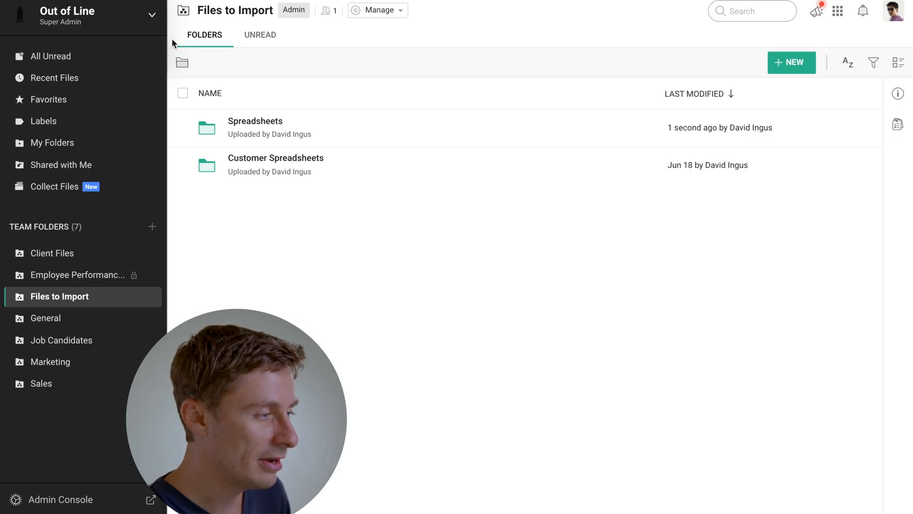
Upload New Leads.csv into Files to Import > Spreadsheets and dismiss the upload notice.
{"action": "left_click", "coordinate": [255, 121]}
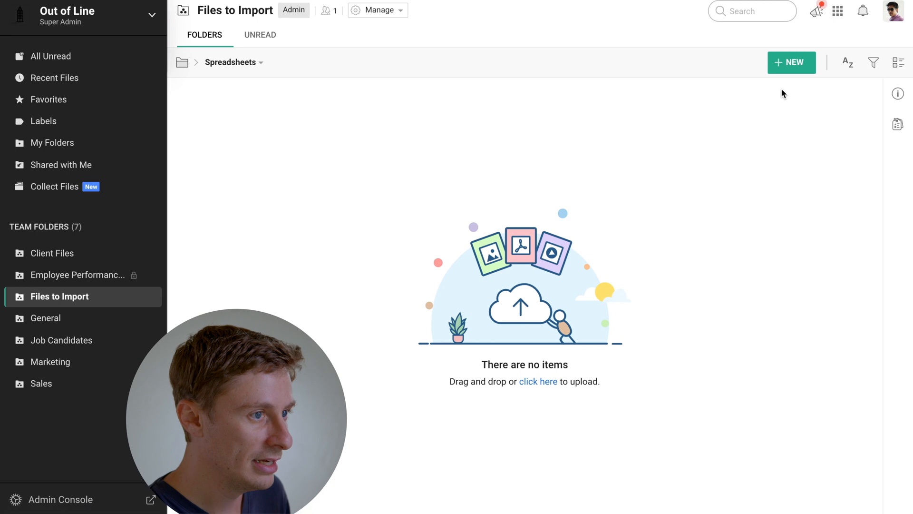
{"action": "left_click", "coordinate": [790, 62]}
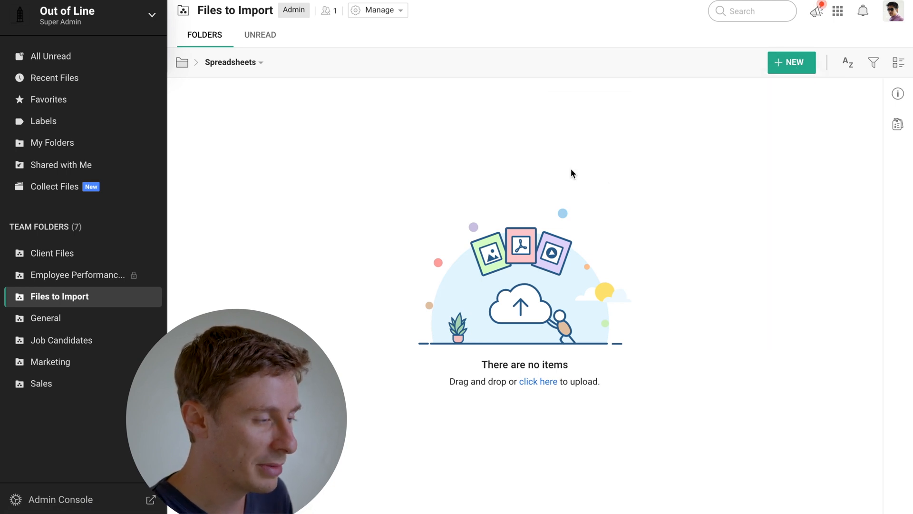
{"action": "left_click", "coordinate": [537, 381]}
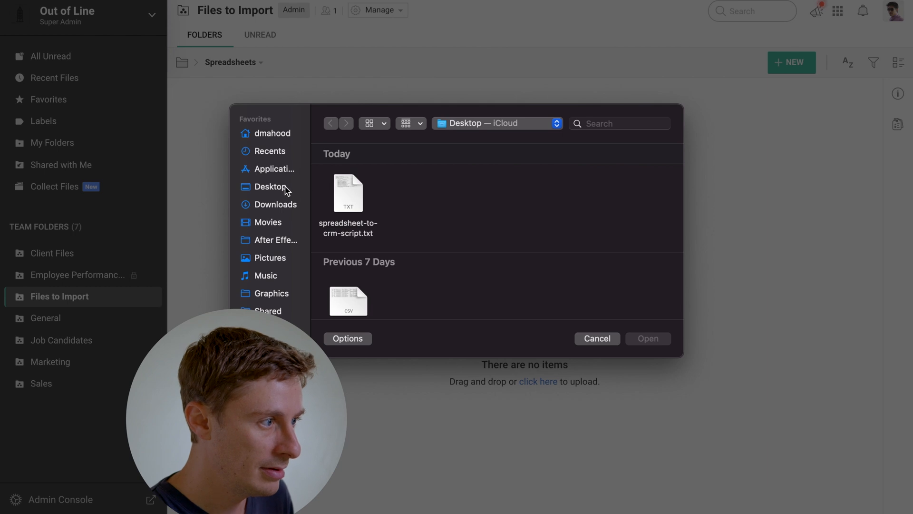
{"action": "scroll", "scroll_direction": "down", "scroll_amount": 3}
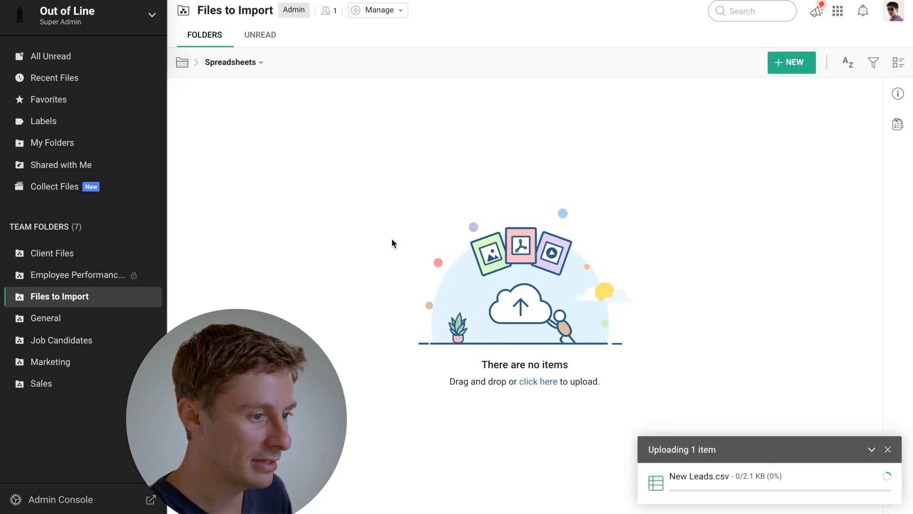
{"action": "mouse_move", "coordinate": [449, 223]}
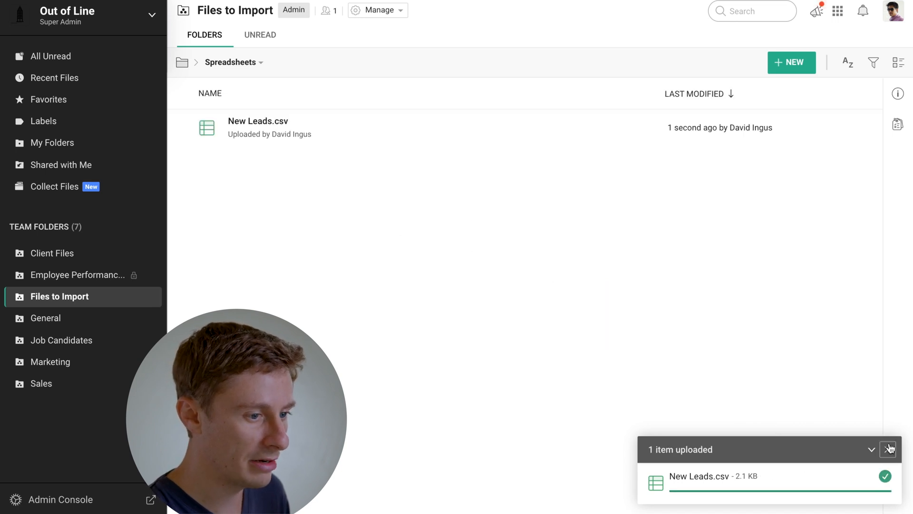
{"action": "left_click", "coordinate": [889, 448]}
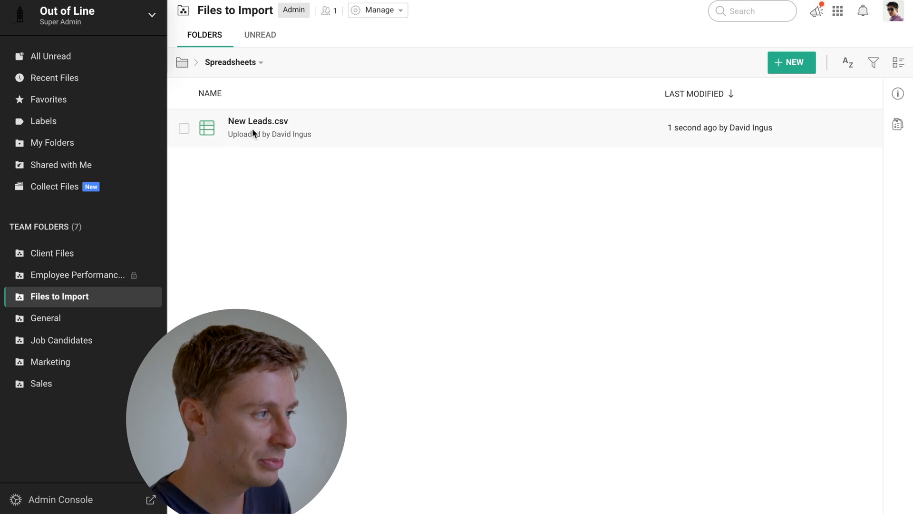
{"action": "mouse_move", "coordinate": [333, 134]}
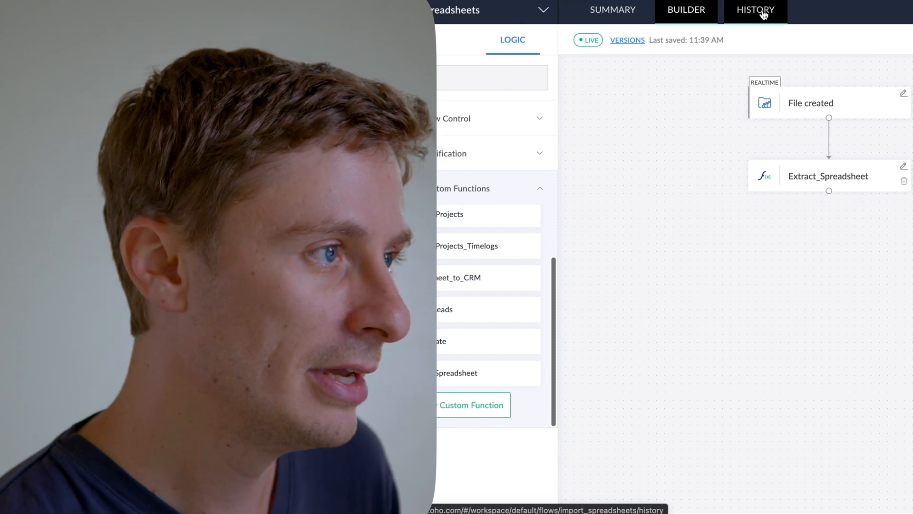
Open the run history and view Extract_Spreadsheet's input data and extracted records.
{"action": "left_click", "coordinate": [755, 10]}
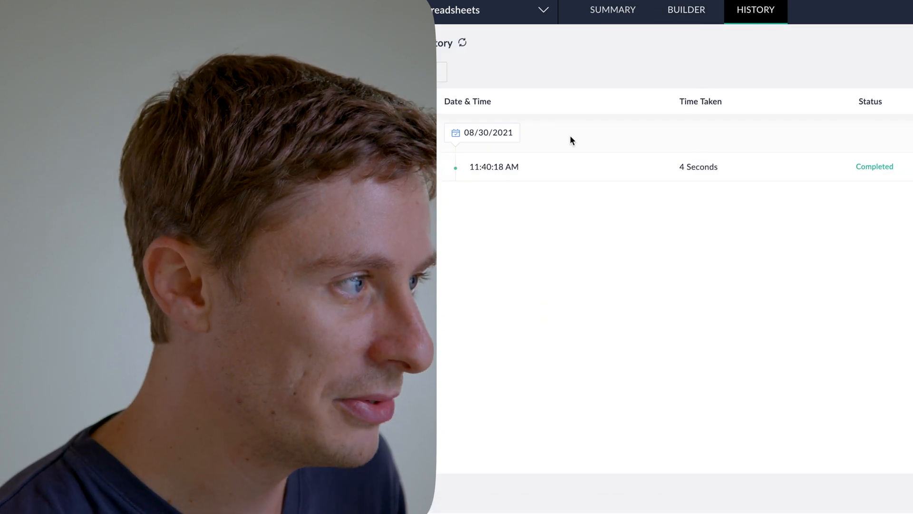
{"action": "mouse_move", "coordinate": [691, 183]}
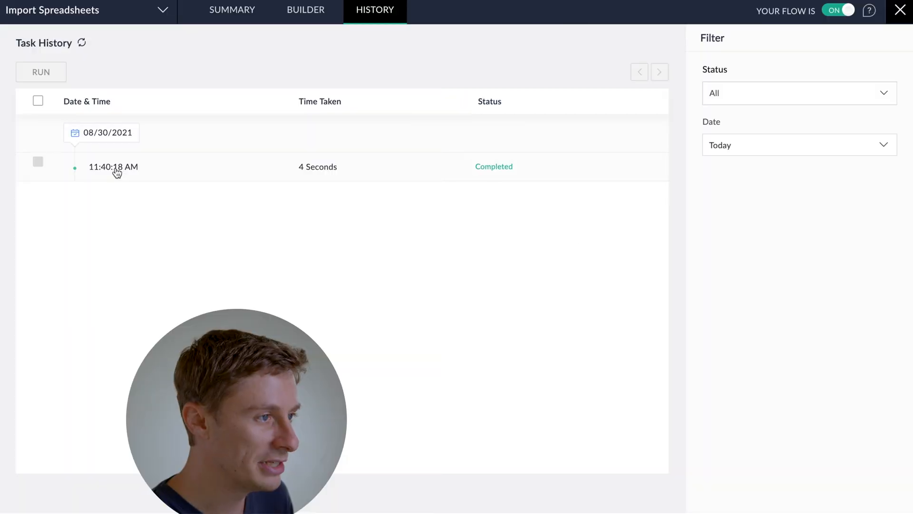
{"action": "mouse_move", "coordinate": [266, 178]}
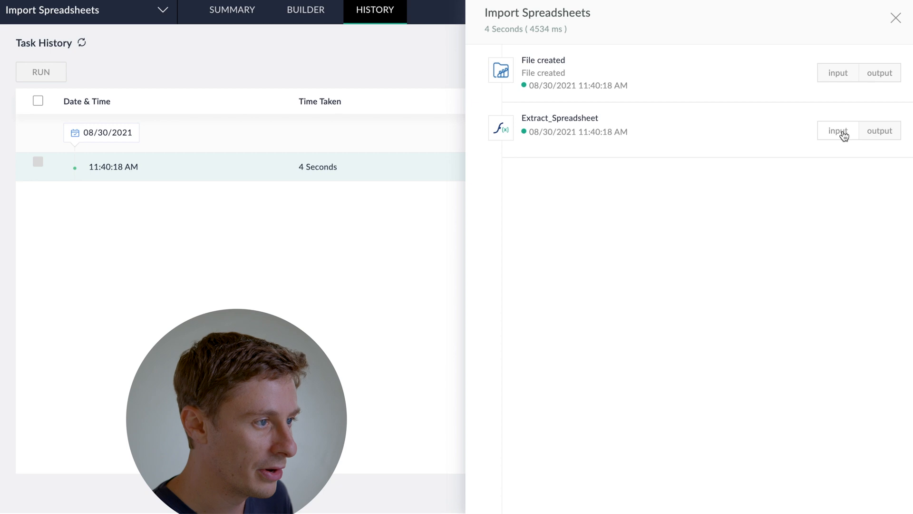
{"action": "left_click", "coordinate": [880, 130]}
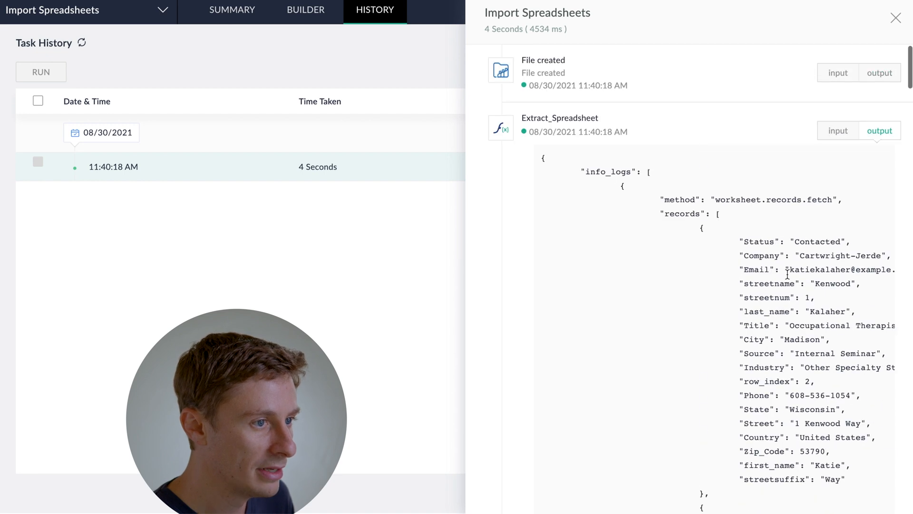
{"action": "left_click", "coordinate": [837, 130]}
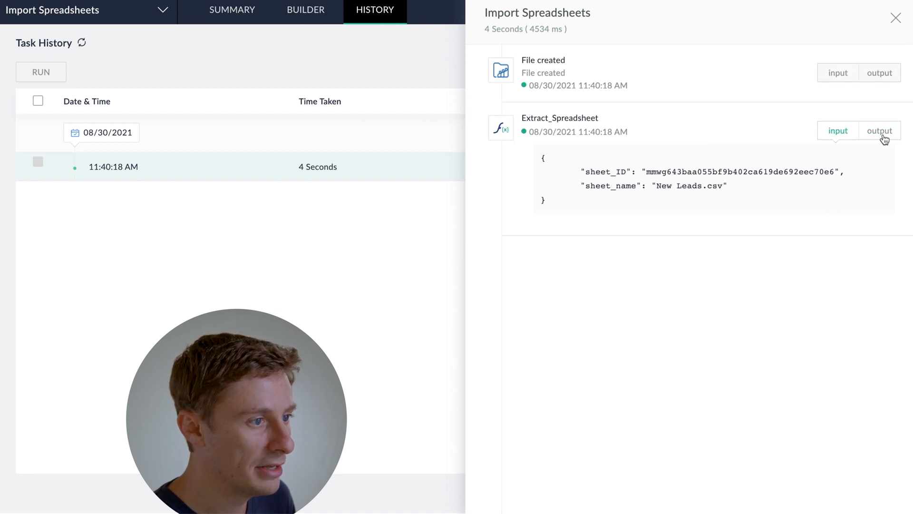
{"action": "left_click", "coordinate": [879, 130]}
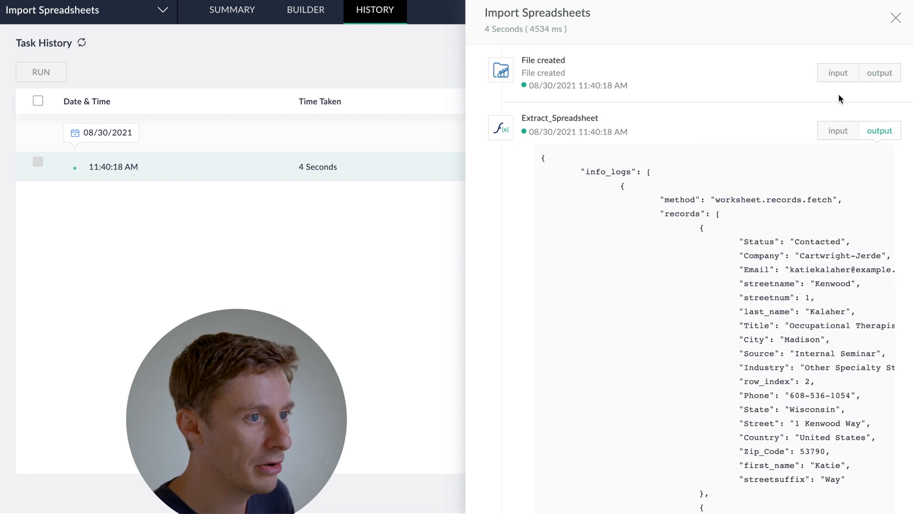
Check the File created trigger's input values, then close the run details.
{"action": "left_click", "coordinate": [879, 72]}
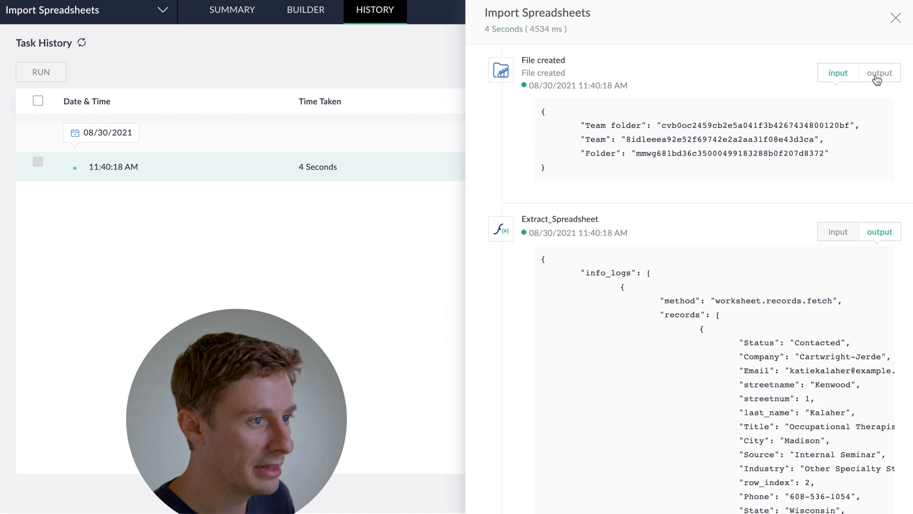
{"action": "scroll", "scroll_direction": "down", "scroll_amount": 3}
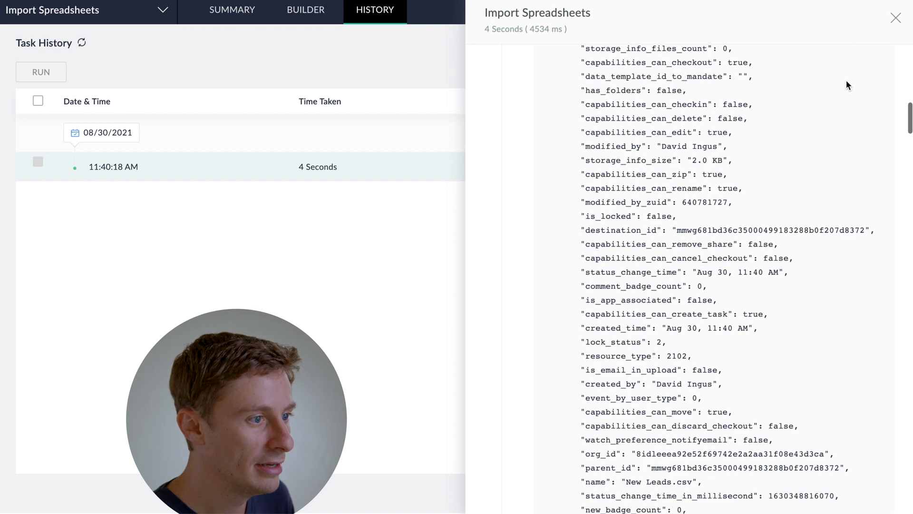
{"action": "scroll", "scroll_direction": "down", "scroll_amount": 3}
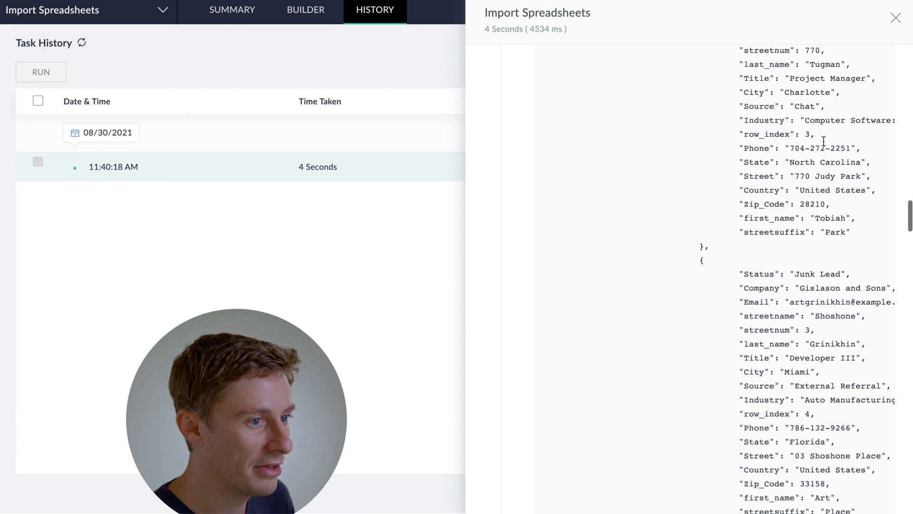
{"action": "scroll", "scroll_direction": "down", "scroll_amount": 3}
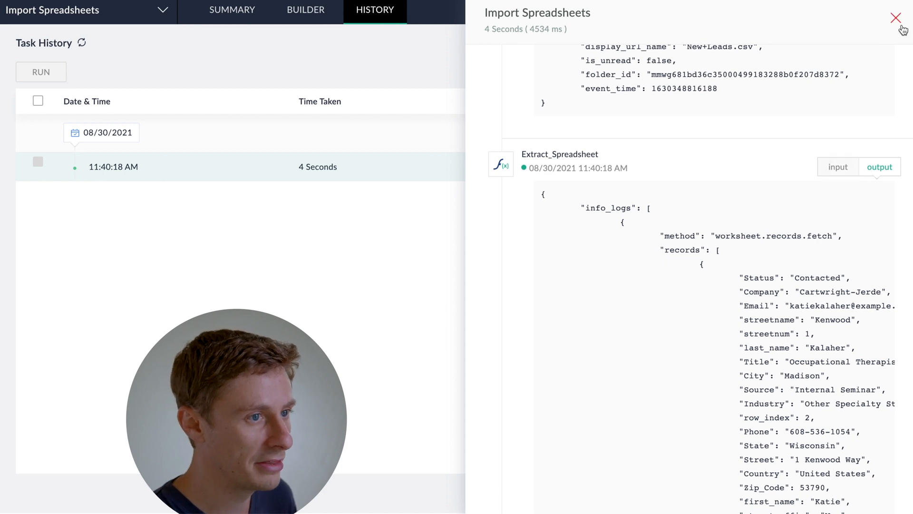
{"action": "left_click", "coordinate": [896, 18]}
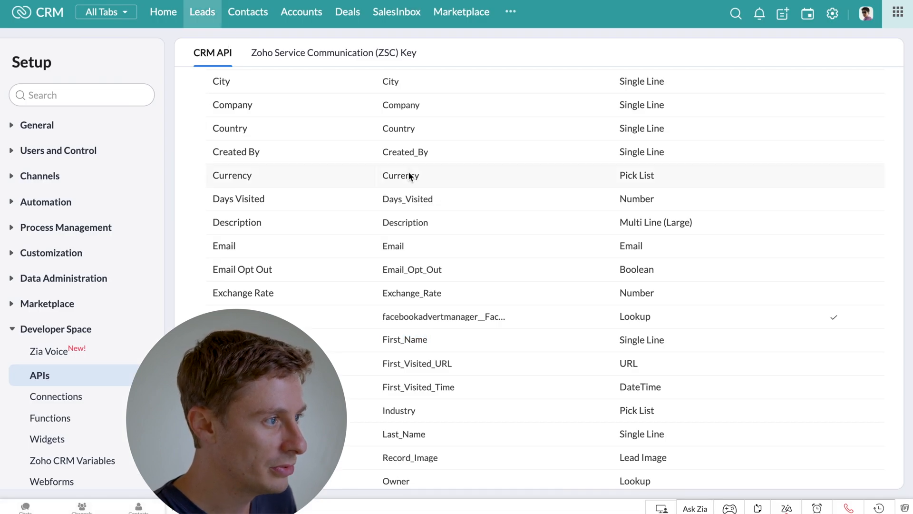
Leave the CRM Leads field list and bring up the New Leads spreadsheet.
{"action": "left_click", "coordinate": [203, 11]}
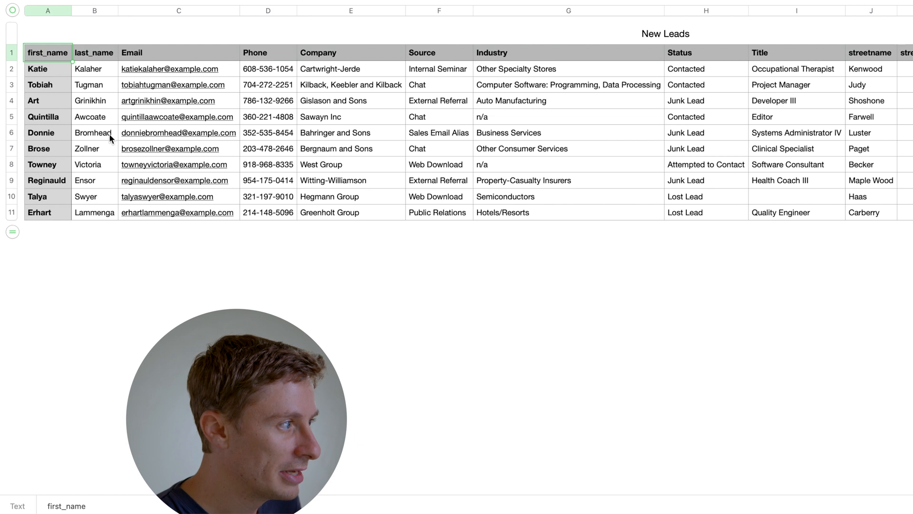
{"action": "left_click", "coordinate": [267, 132]}
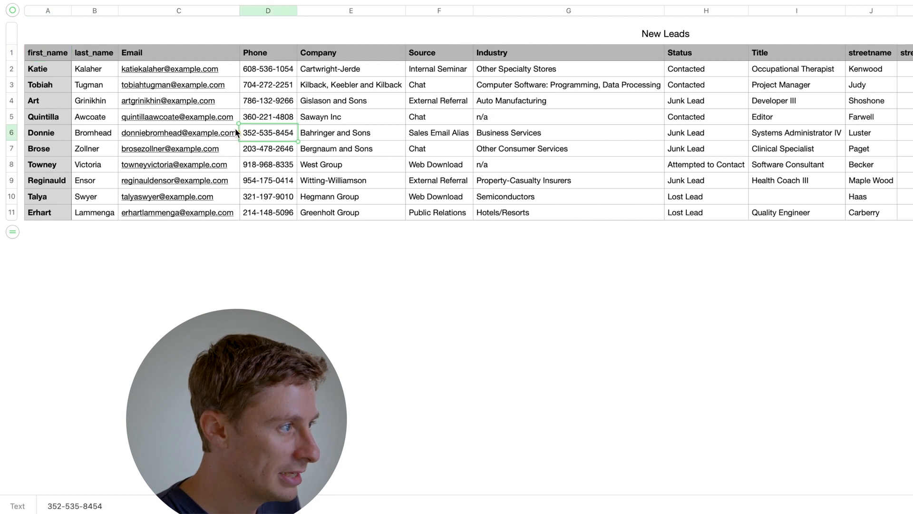
{"action": "left_click", "coordinate": [179, 132]}
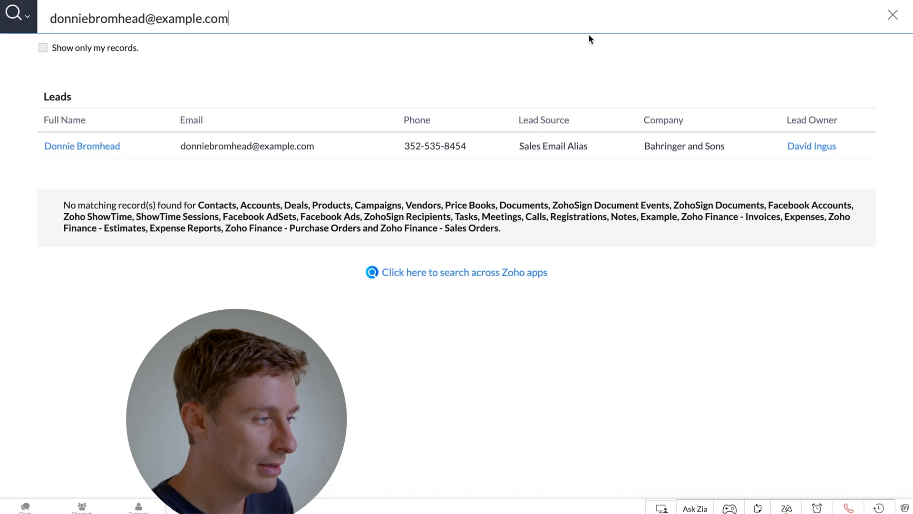
{"action": "mouse_move", "coordinate": [122, 148]}
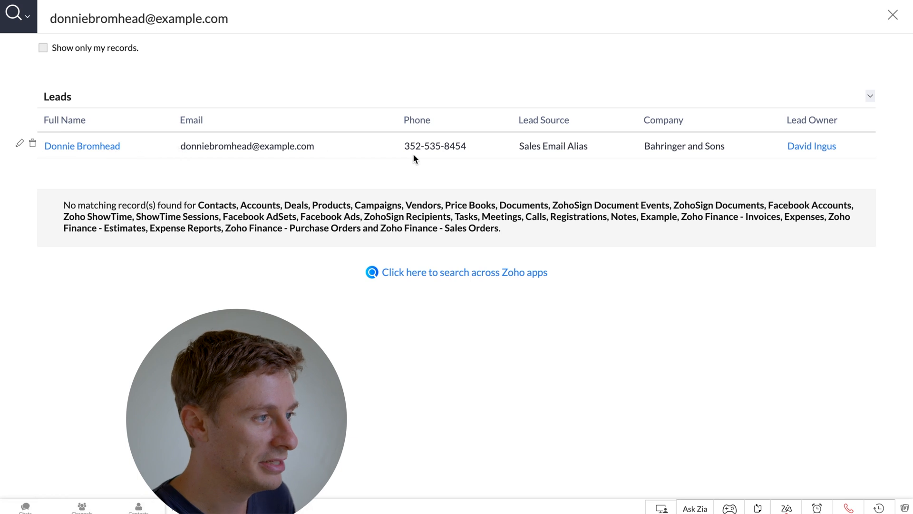
{"action": "left_click", "coordinate": [81, 146]}
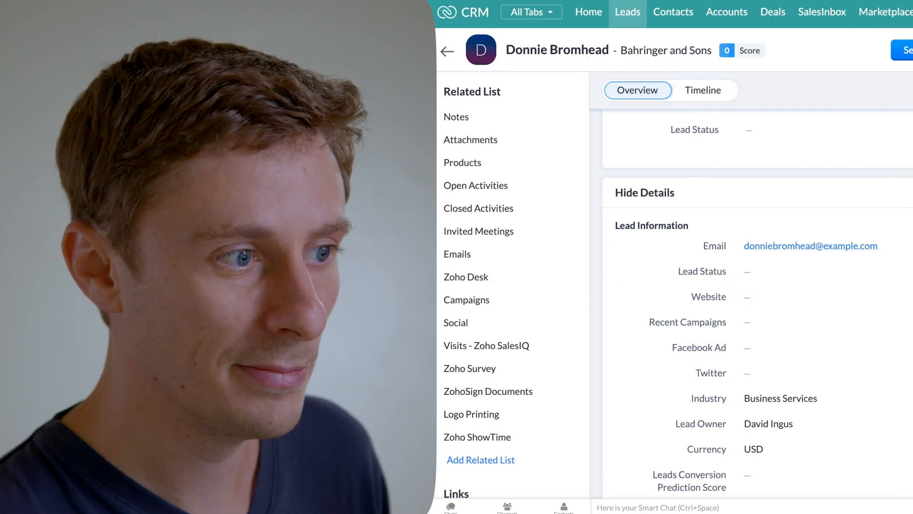
{"action": "scroll", "scroll_direction": "up", "scroll_amount": 3}
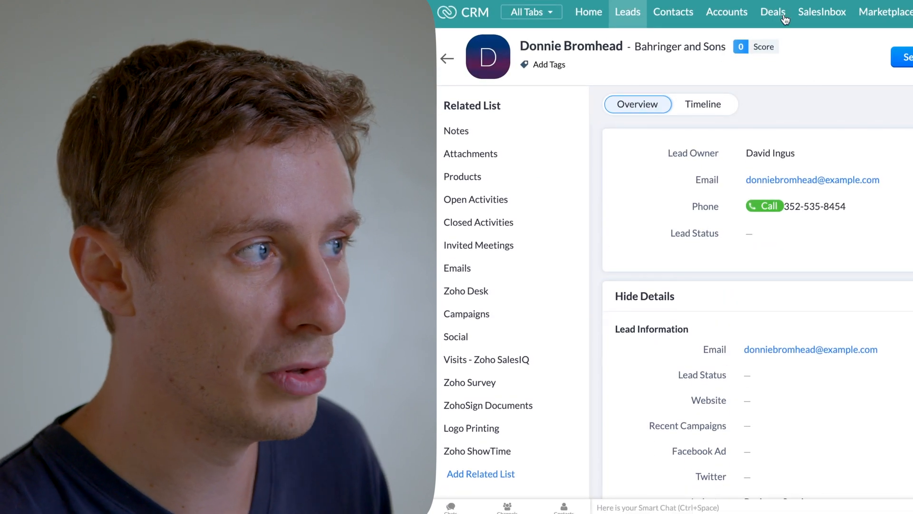